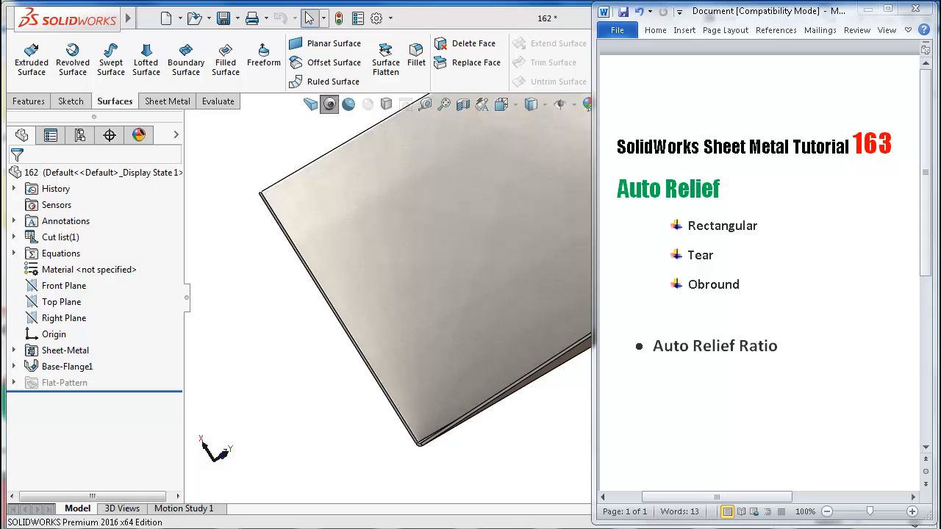
mouse_move(123, 344)
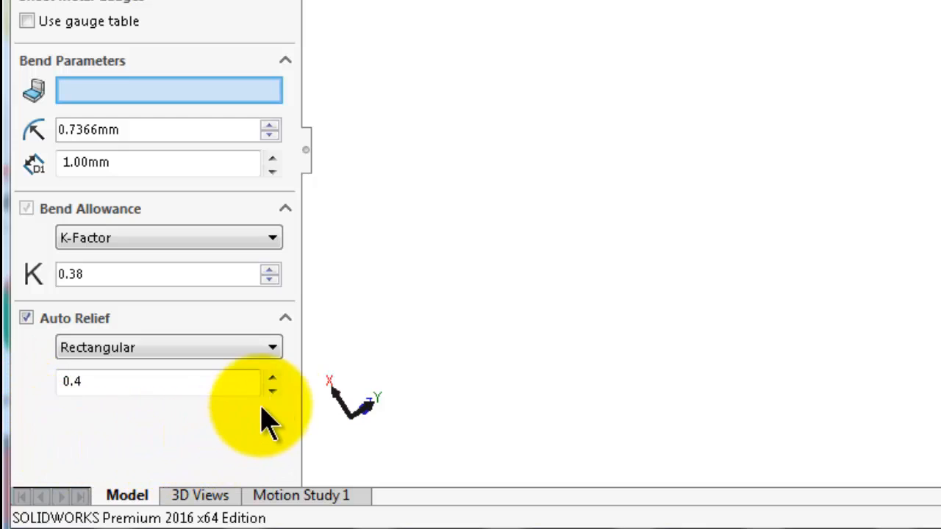
mouse_move(235, 441)
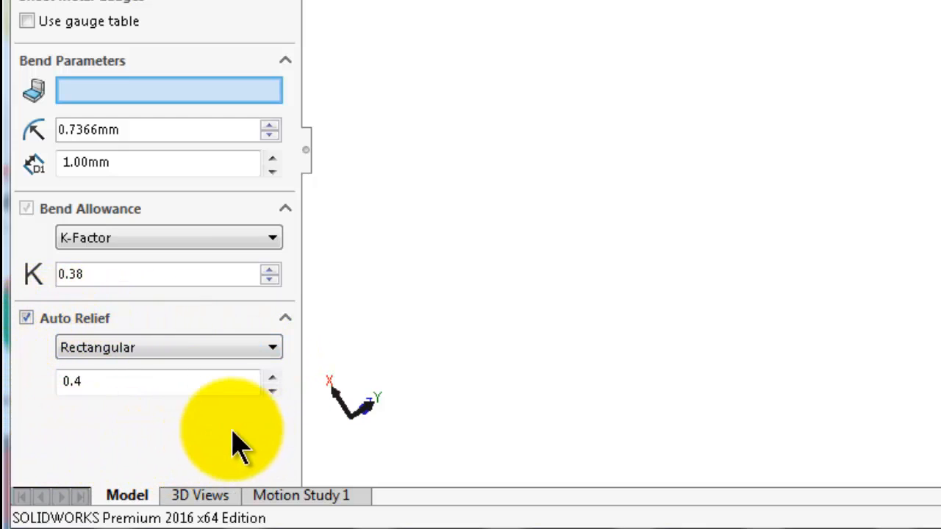
mouse_move(133, 74)
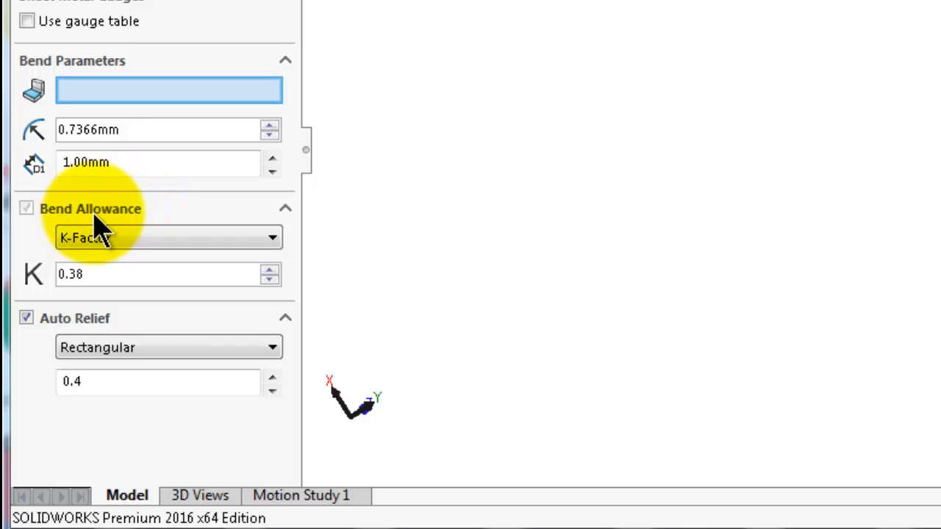
mouse_move(79, 347)
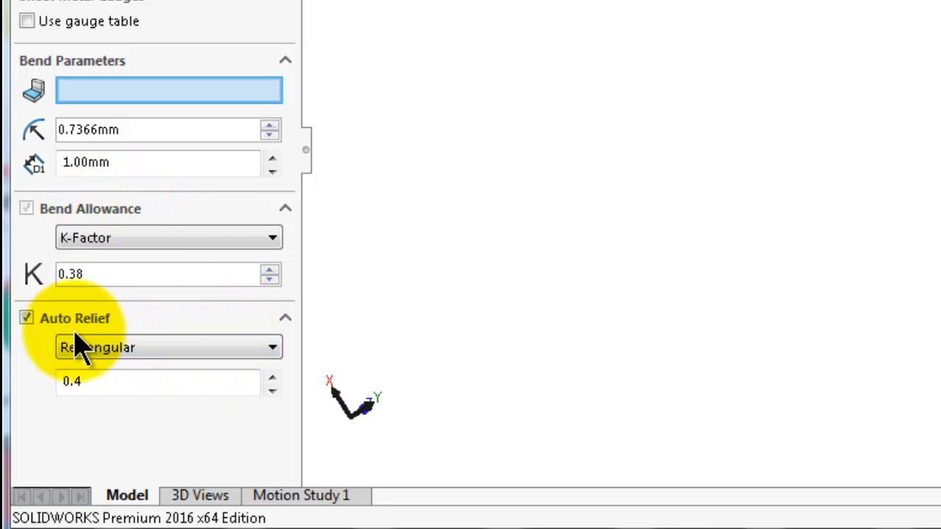
mouse_move(225, 345)
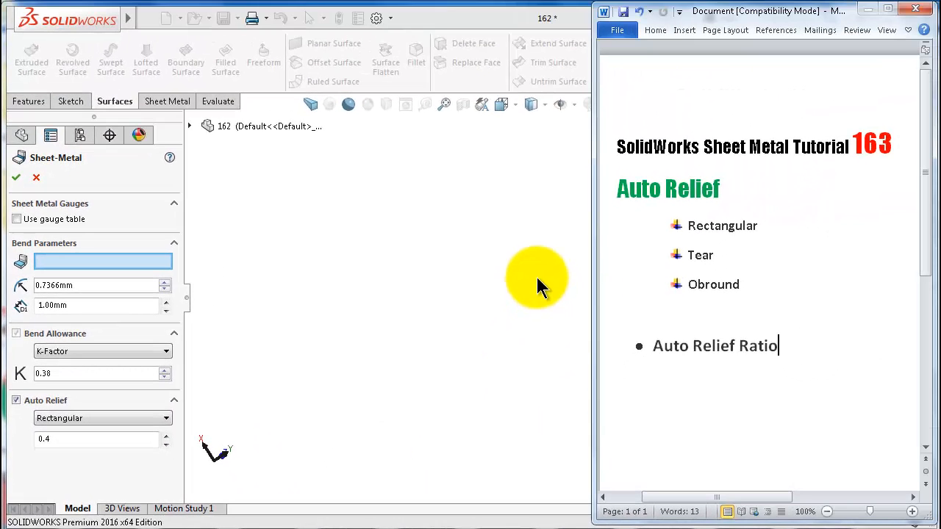
mouse_move(536, 276)
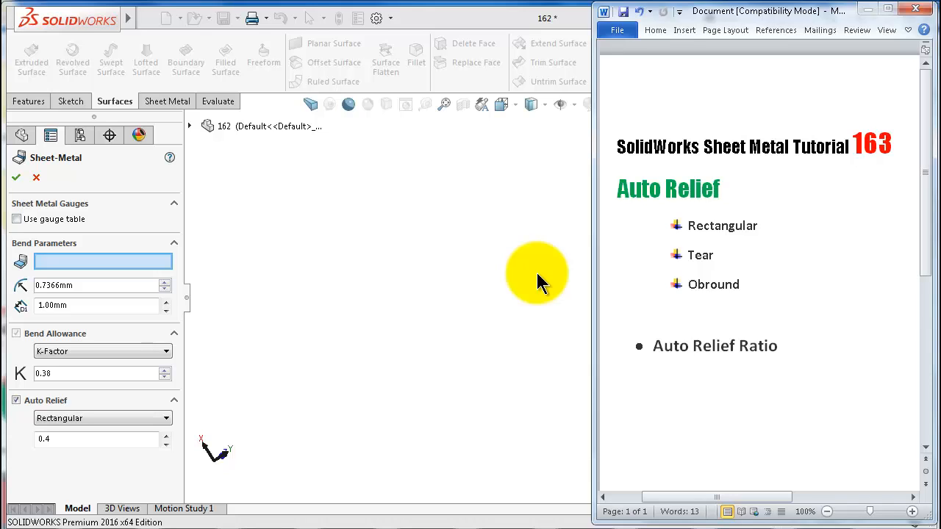
mouse_move(548, 291)
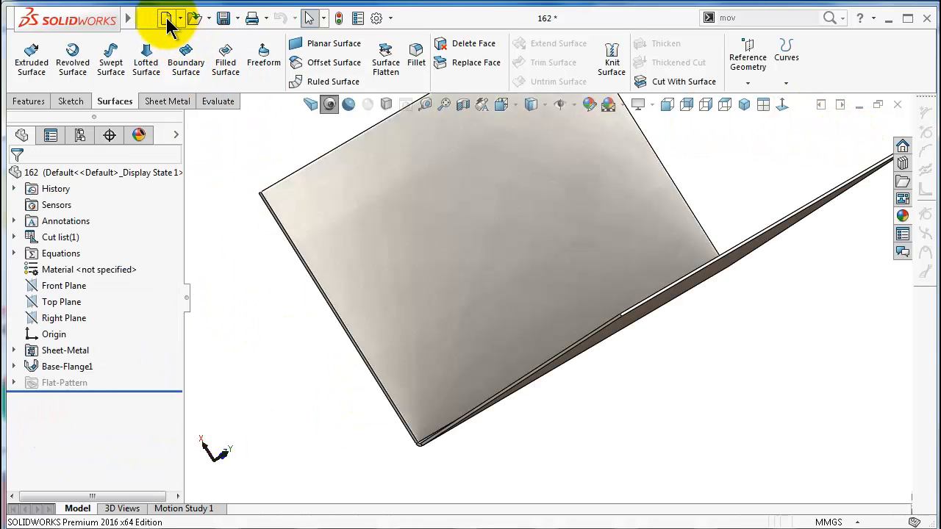
Create a new part and sketch a U profile dimensioned 50 mm tall and 100 mm wide
left_click(167, 18)
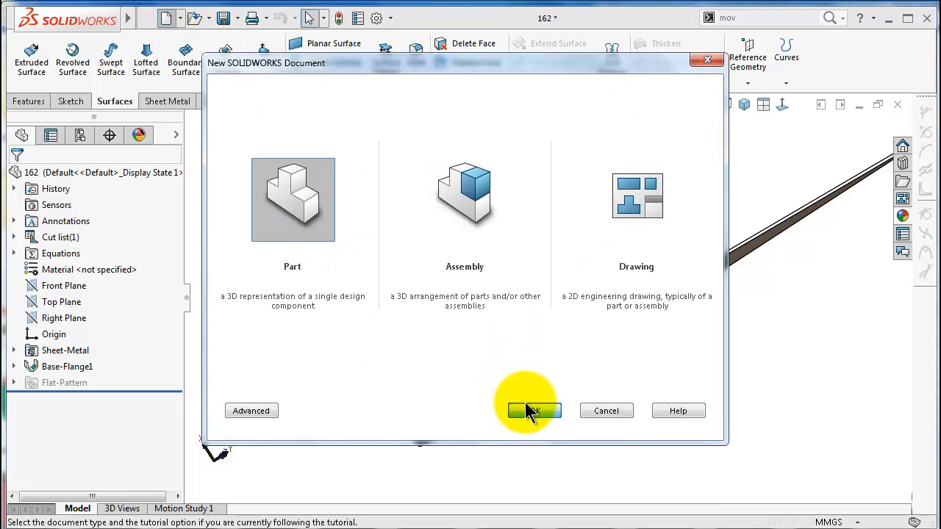
left_click(532, 410)
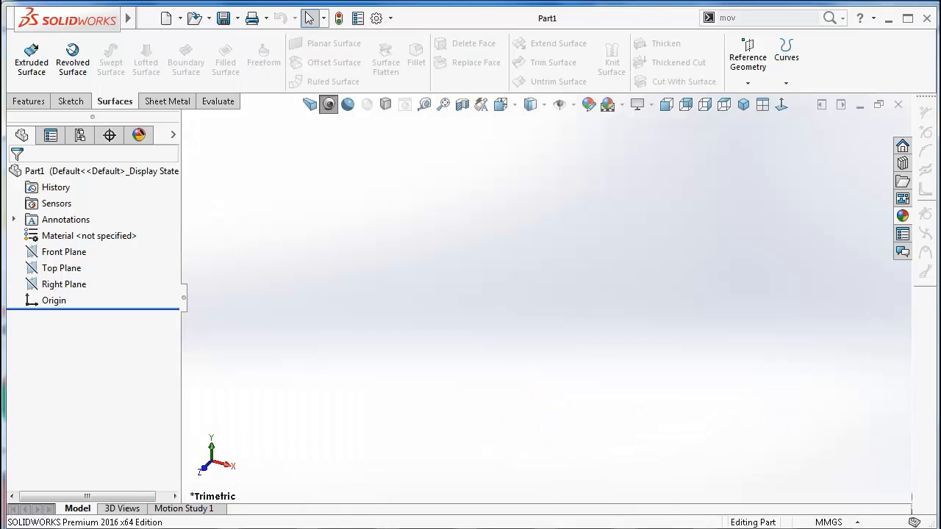
left_click(63, 251)
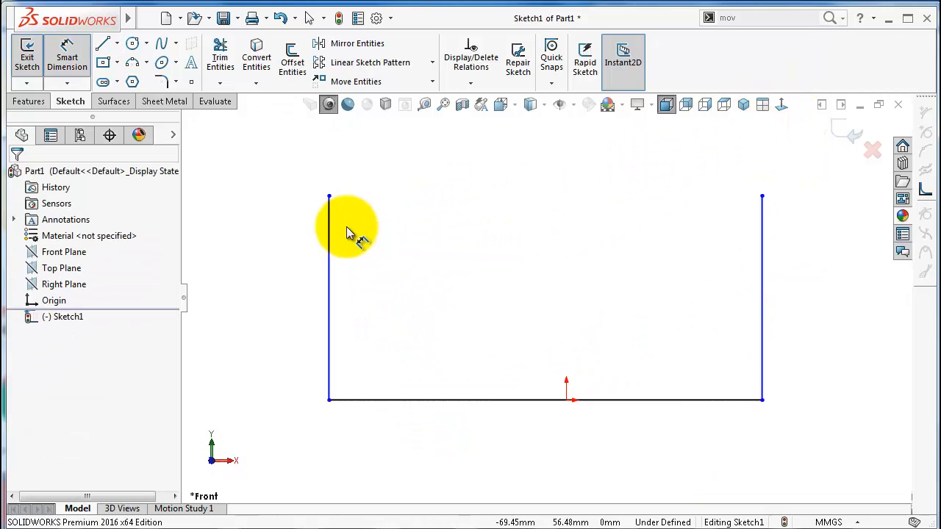
left_click(329, 294)
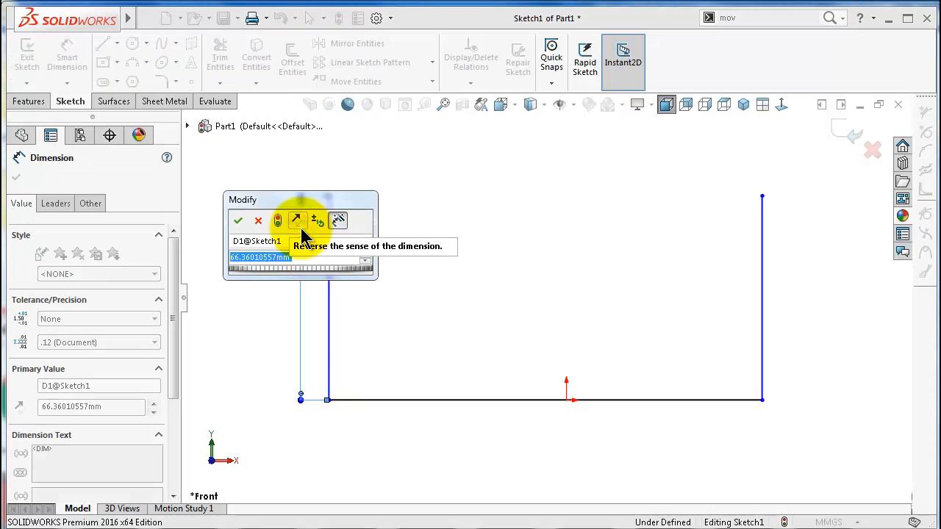
left_click(237, 221)
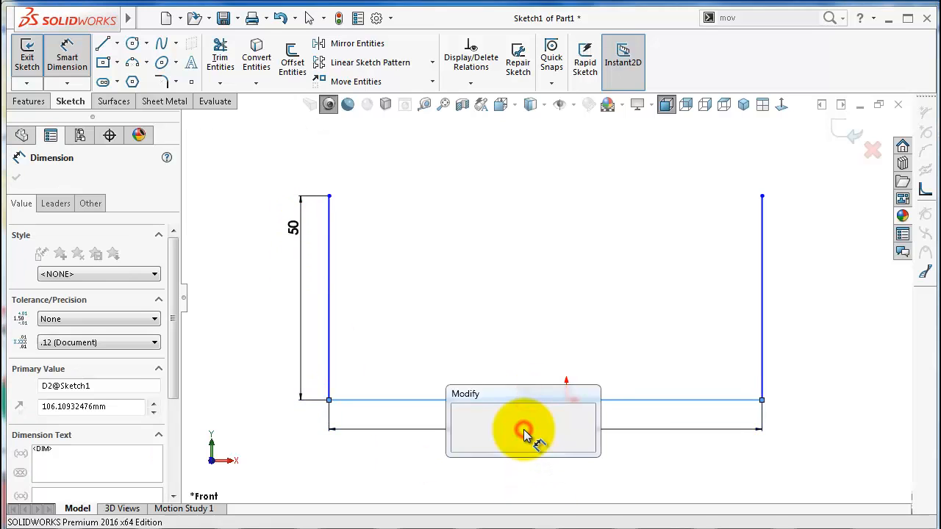
left_click(524, 427)
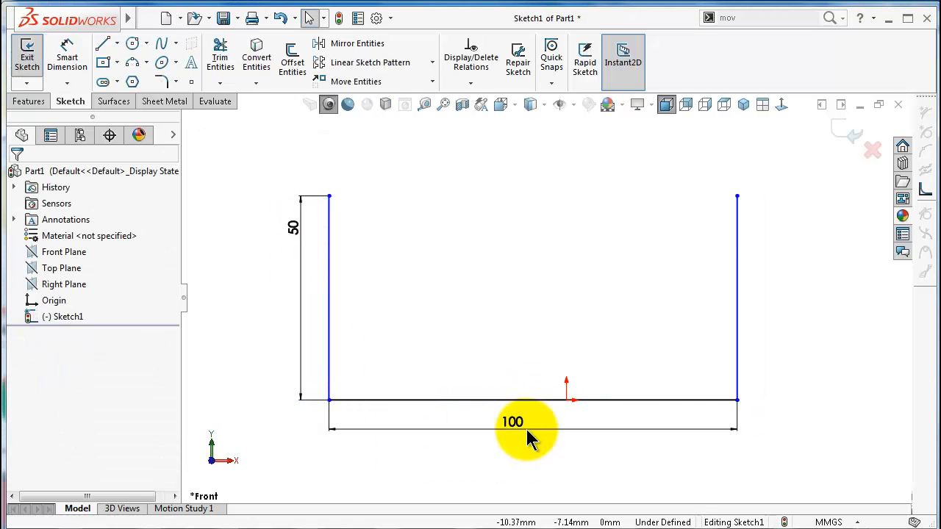
mouse_move(625, 408)
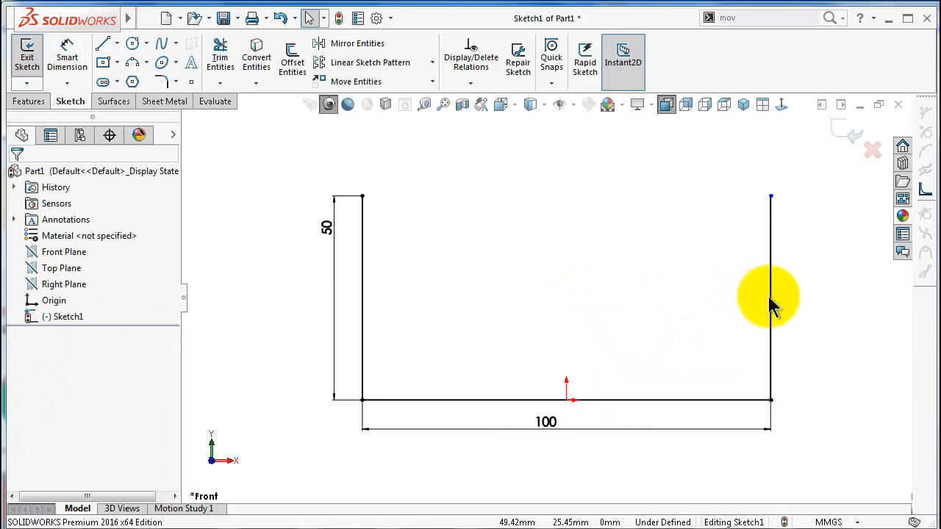
left_click(770, 298)
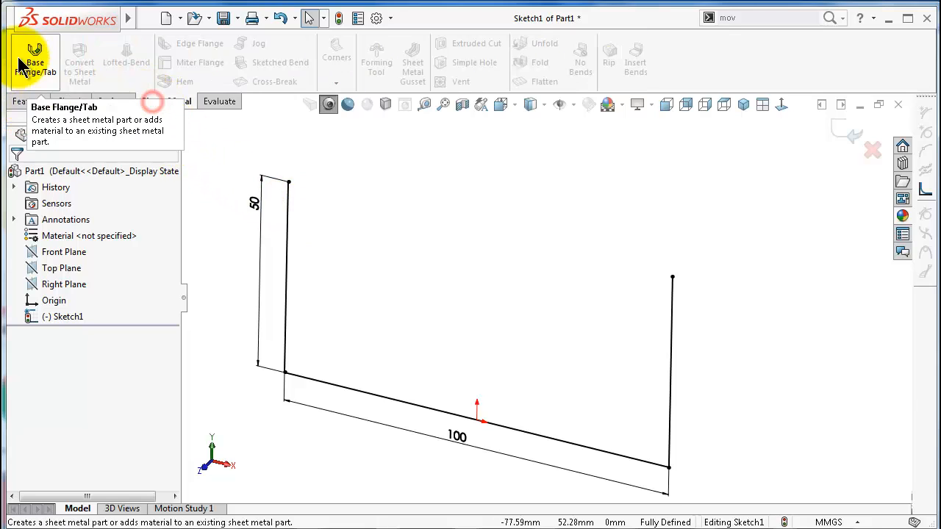
Make a 100 mm blind base flange from the U sketch using 20 Gauge Steel
left_click(34, 63)
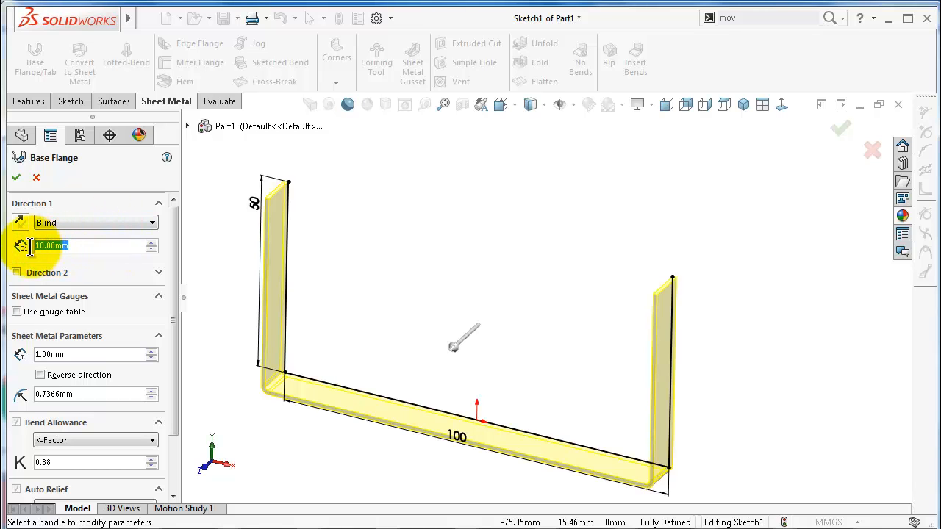
type("100")
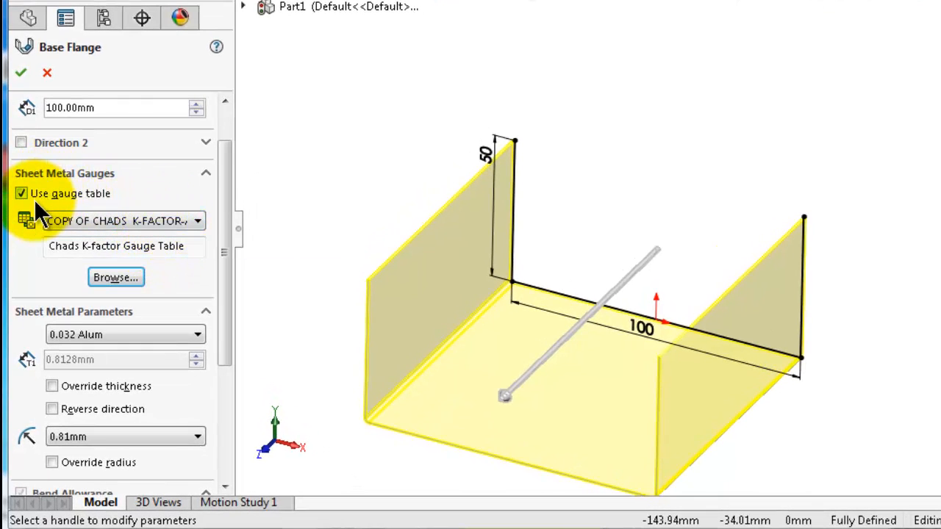
mouse_move(129, 213)
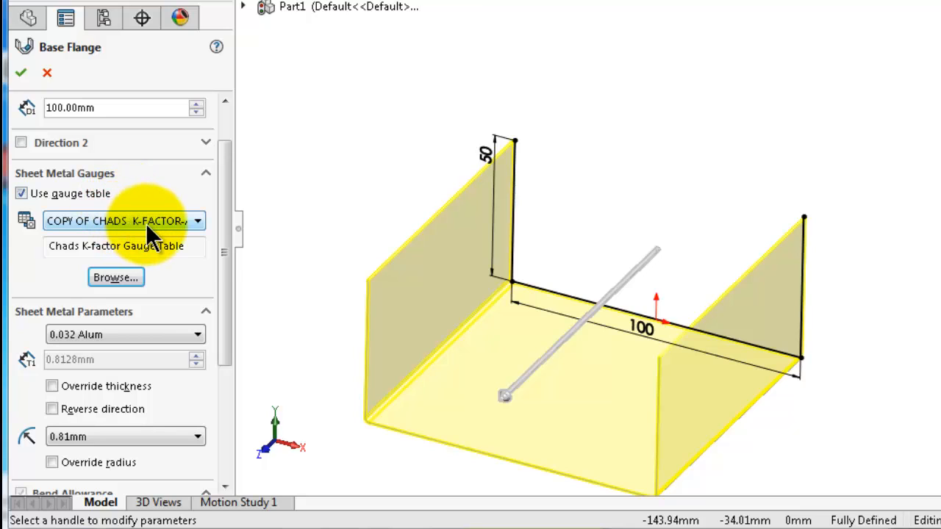
mouse_move(151, 220)
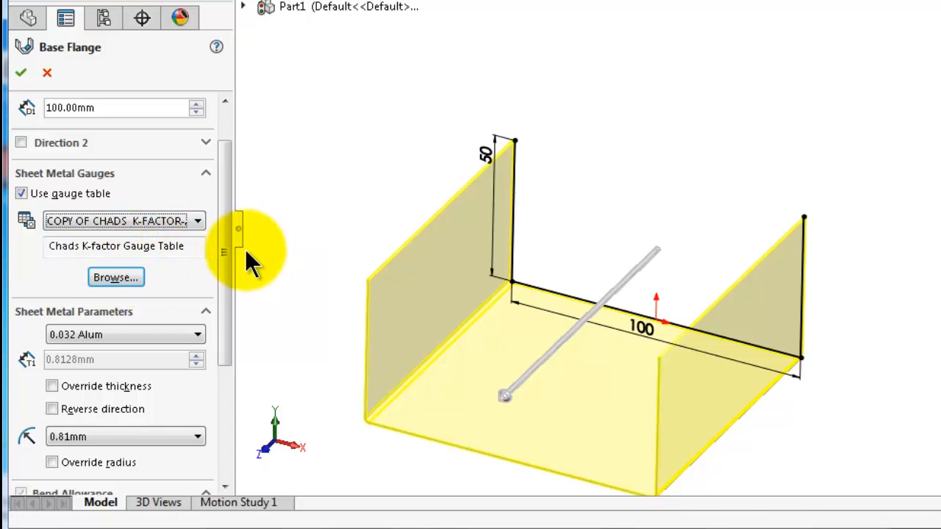
scroll("down", 3)
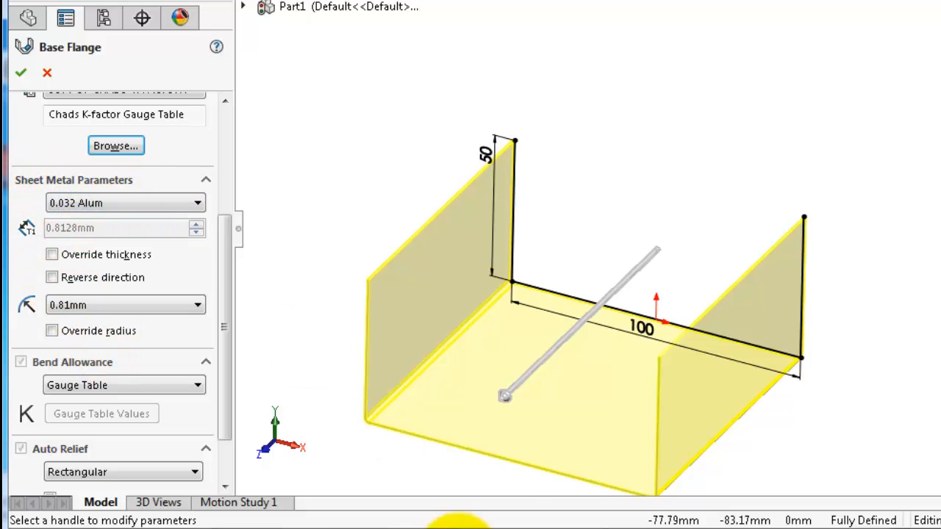
left_click(115, 146)
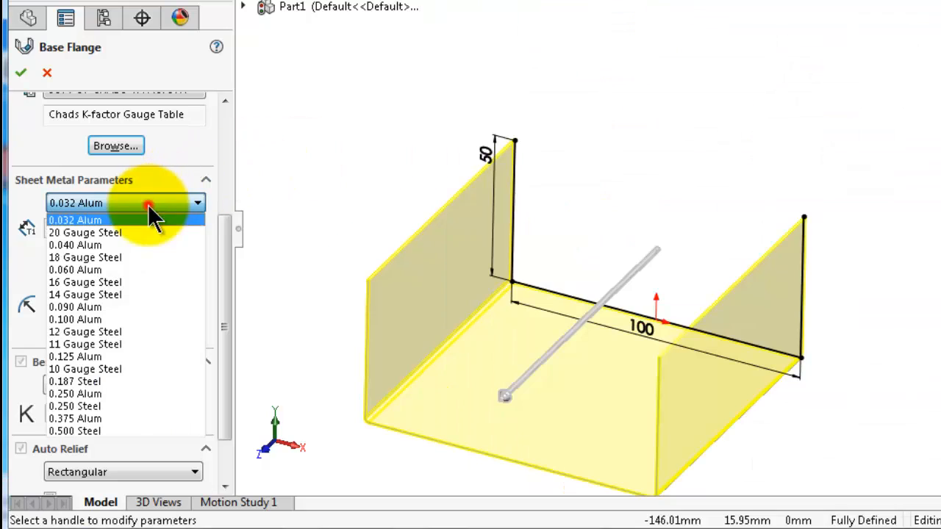
left_click(84, 232)
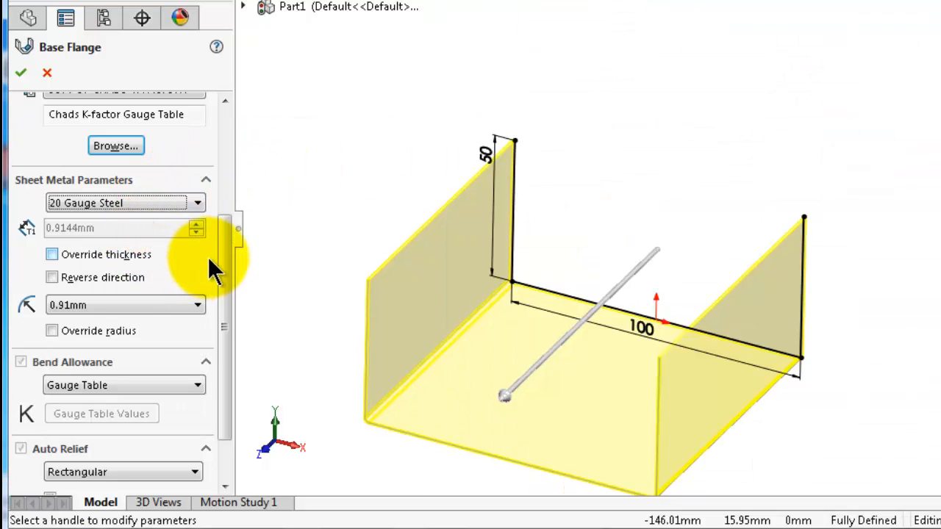
mouse_move(139, 268)
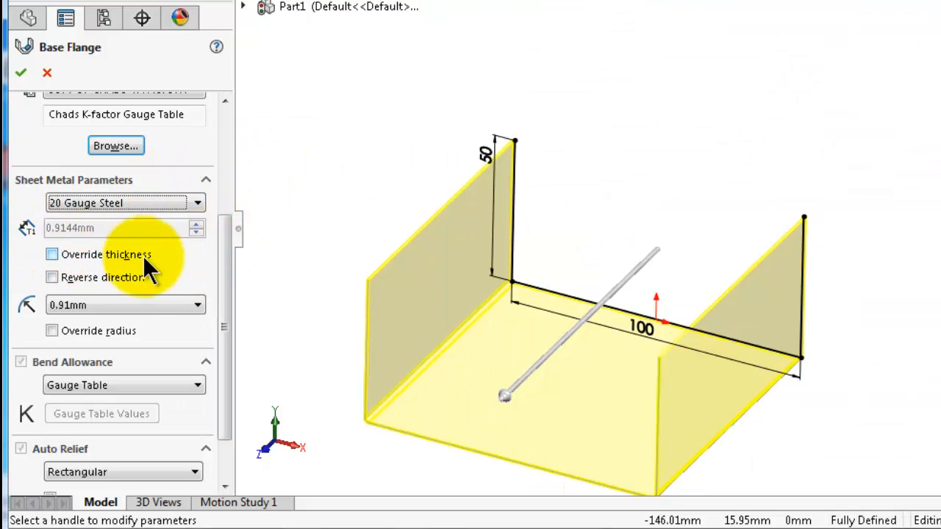
scroll("down", 3)
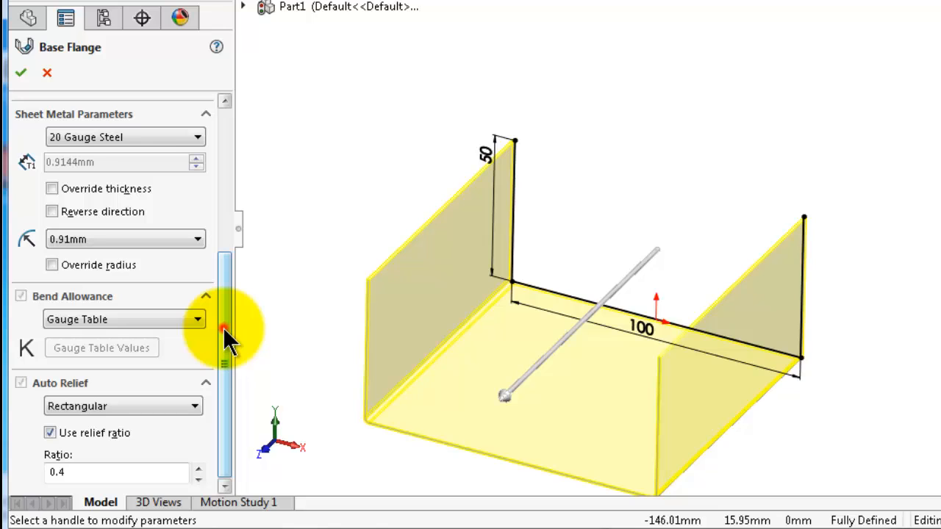
mouse_move(235, 353)
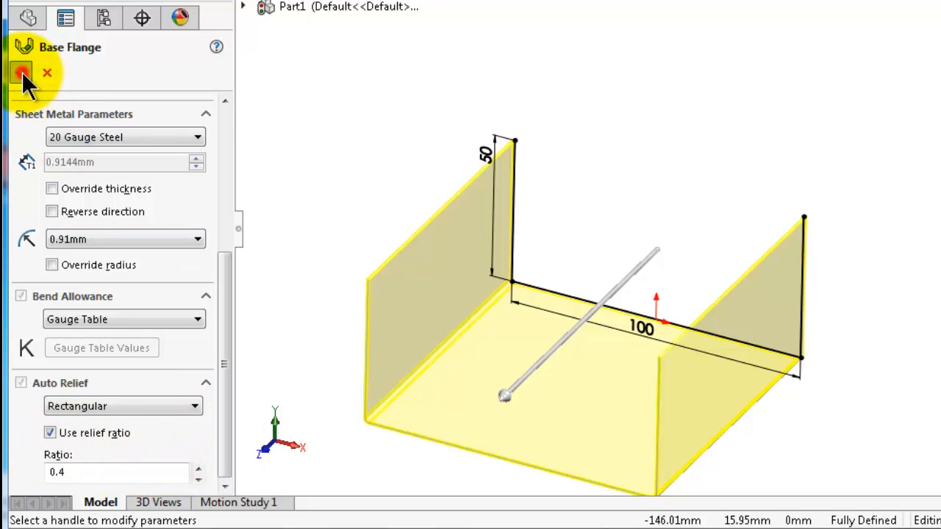
left_click(20, 72)
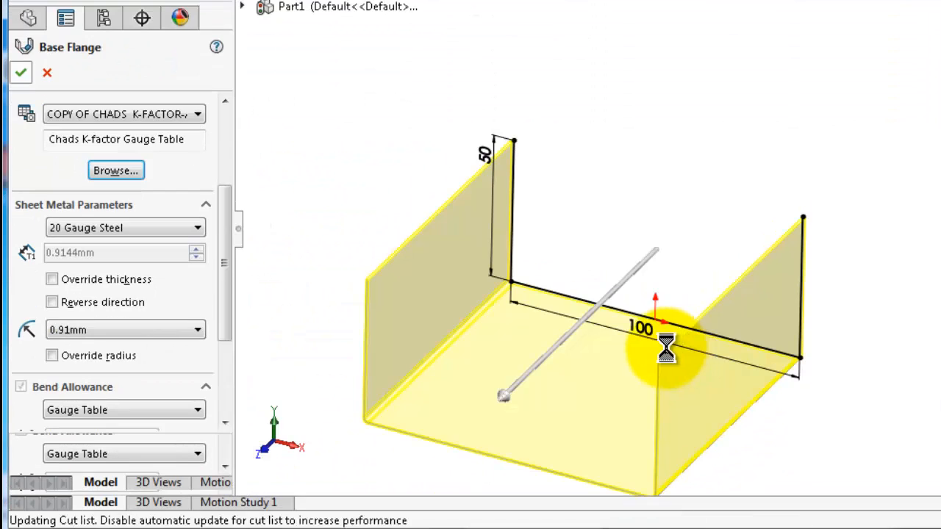
left_click(21, 72)
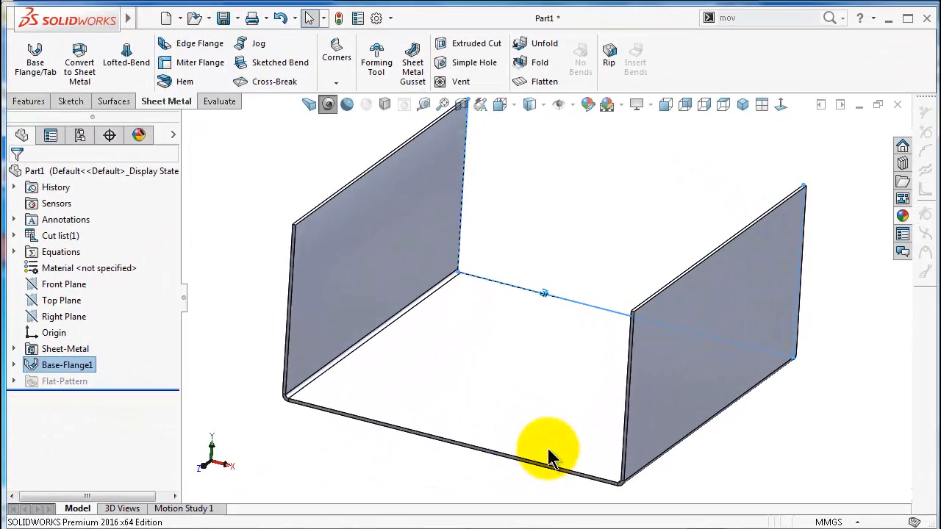
left_click_drag(551, 455, 467, 404)
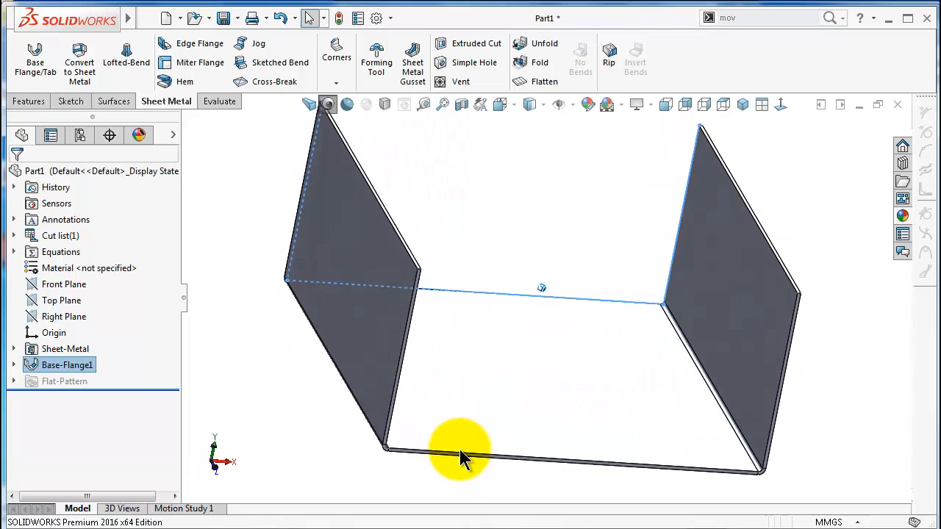
left_click_drag(460, 452, 217, 378)
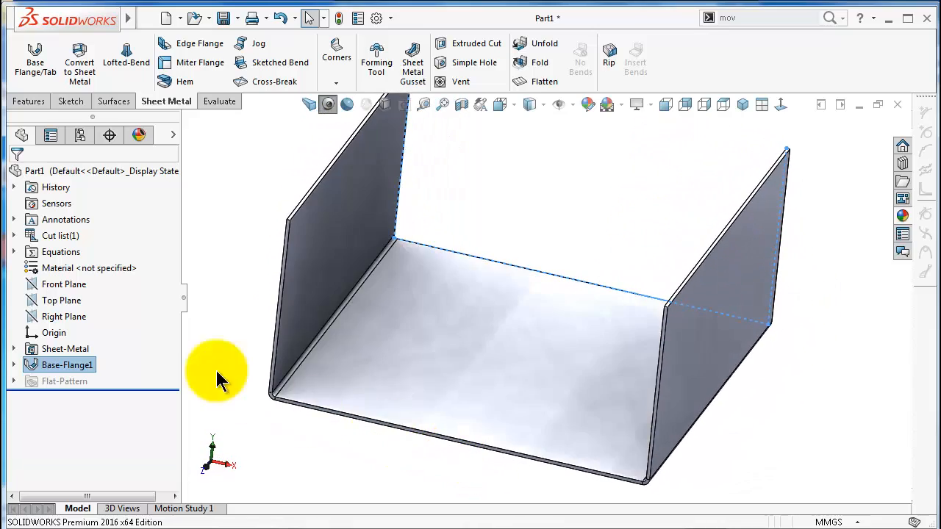
left_click(72, 349)
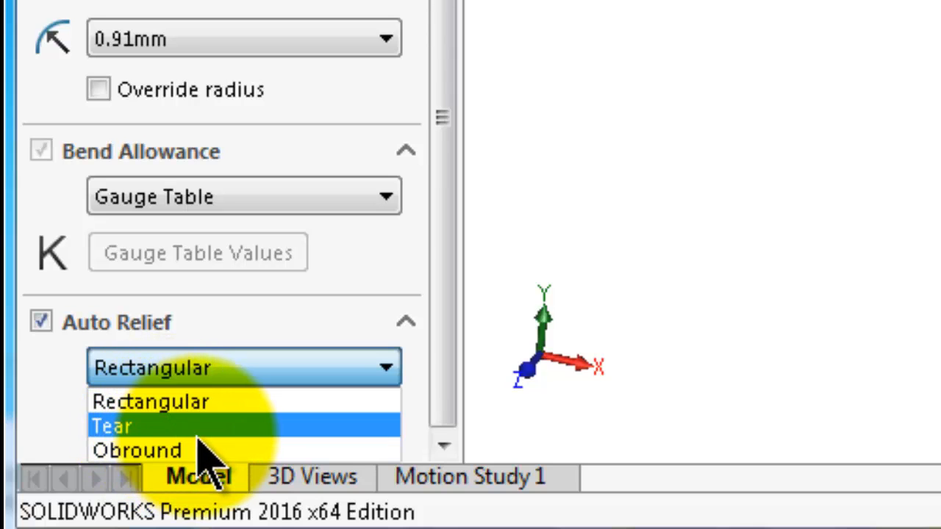
left_click(111, 427)
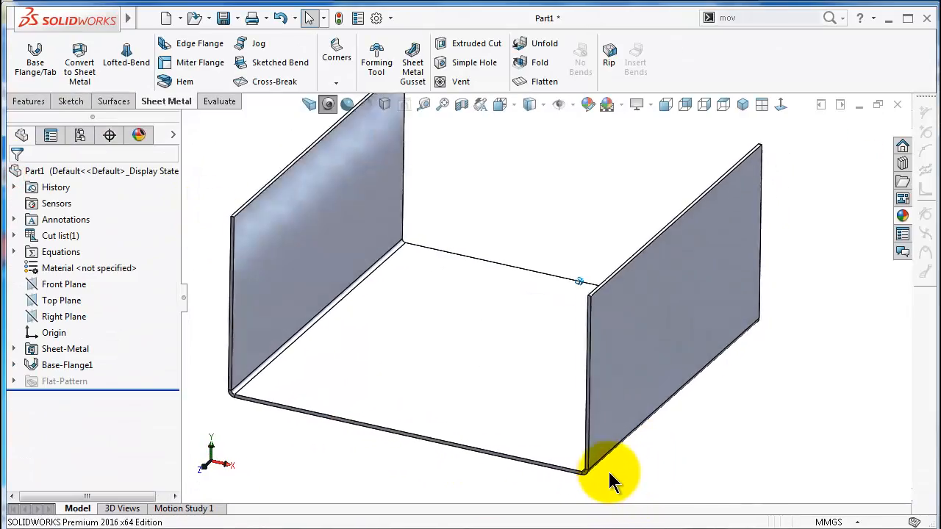
left_click_drag(613, 481, 555, 481)
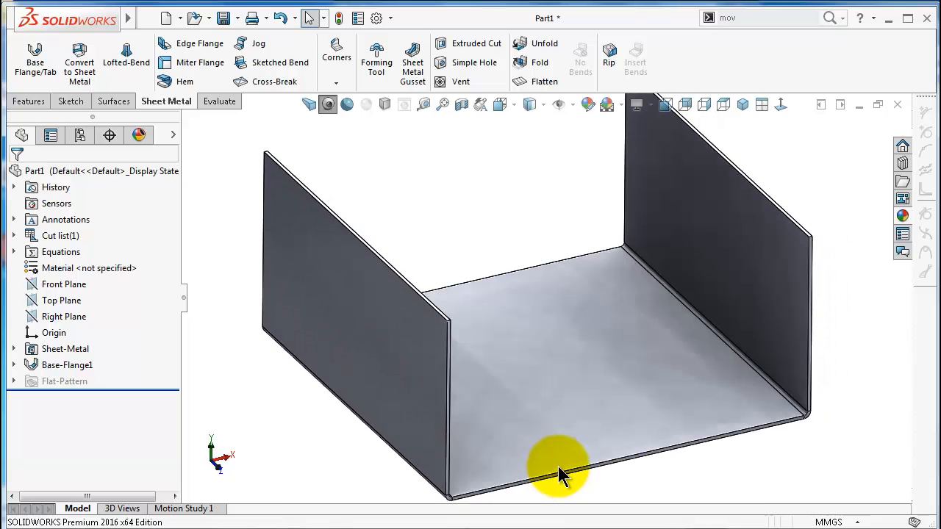
mouse_move(562, 475)
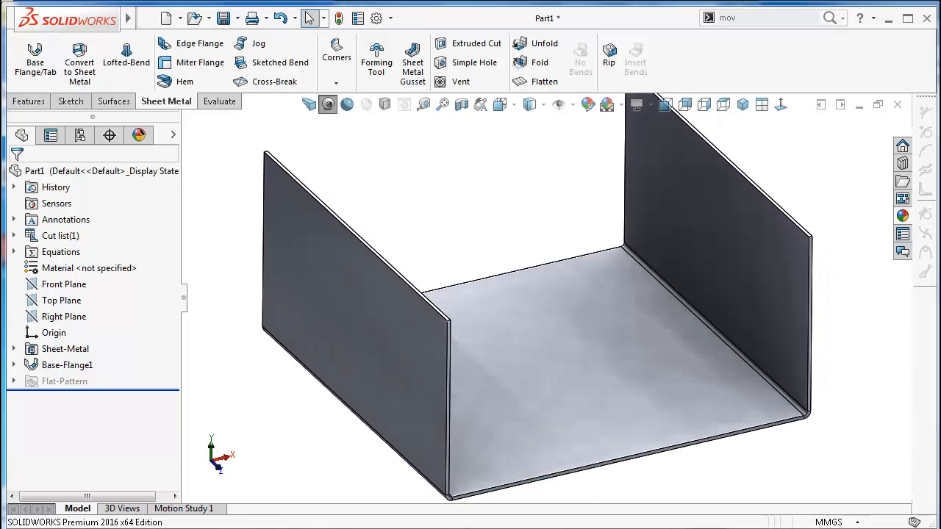
left_click(442, 206)
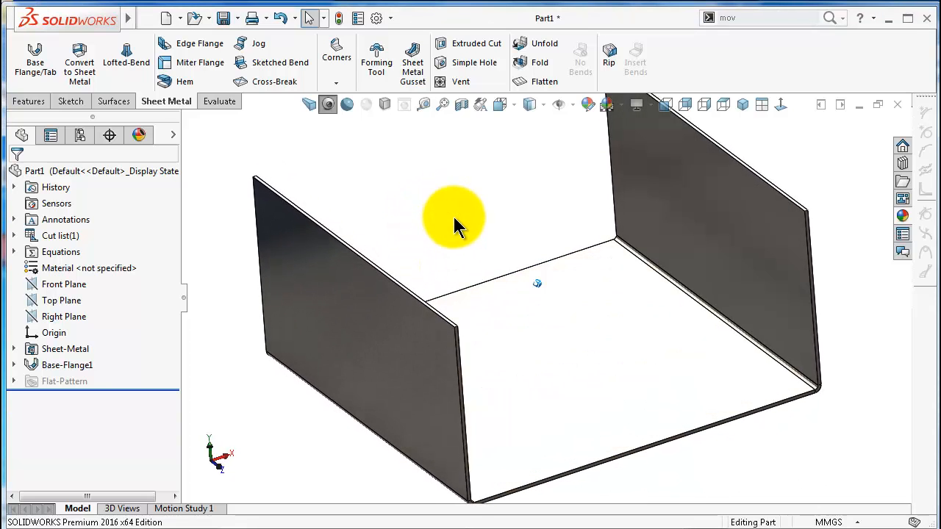
Add an edge flange on the front bottom edge, Up To Vertex at the side wall's top corner
left_click(199, 43)
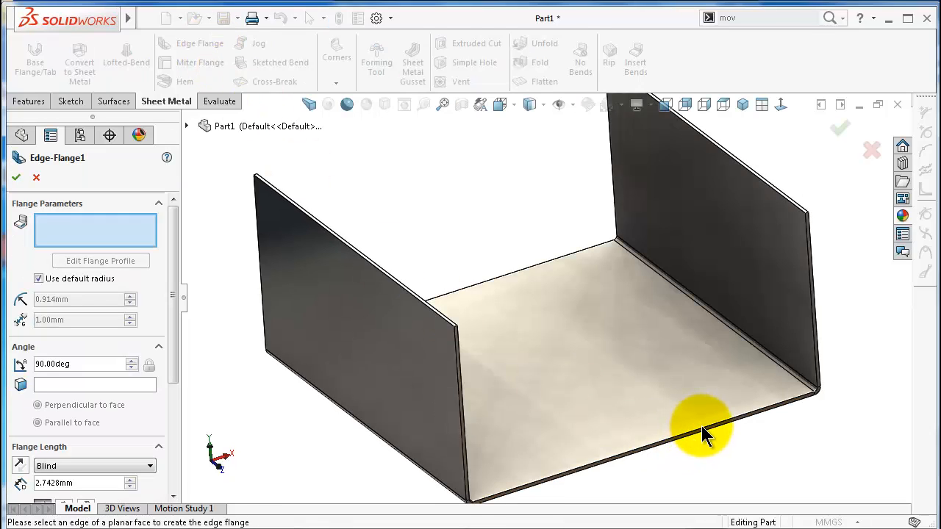
left_click(705, 430)
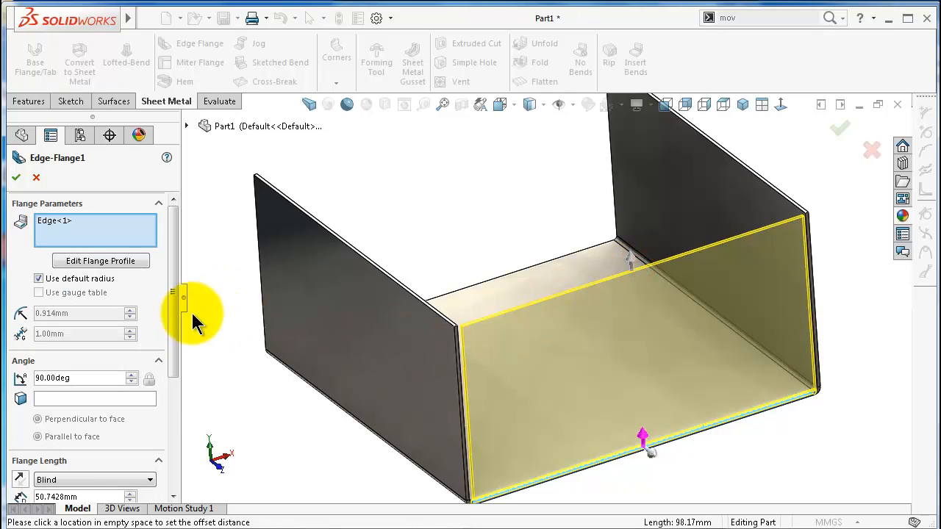
left_click(92, 363)
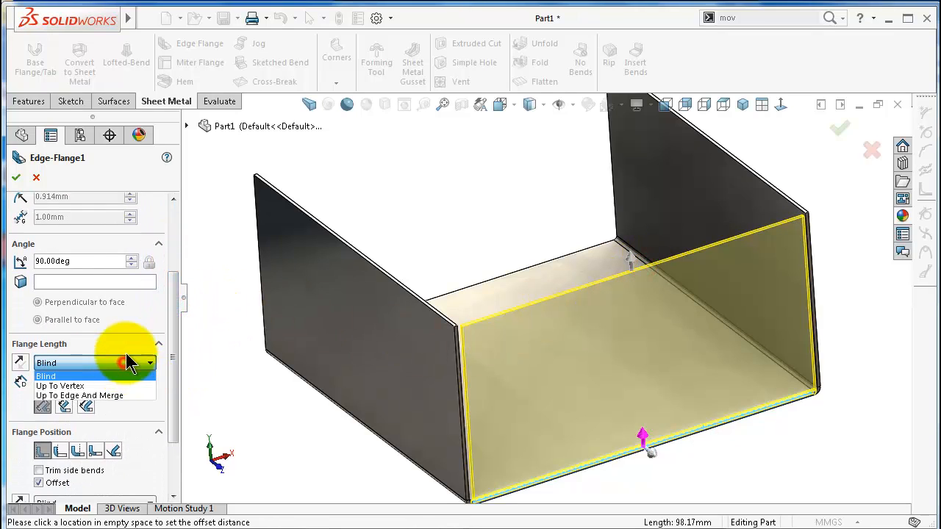
left_click(60, 385)
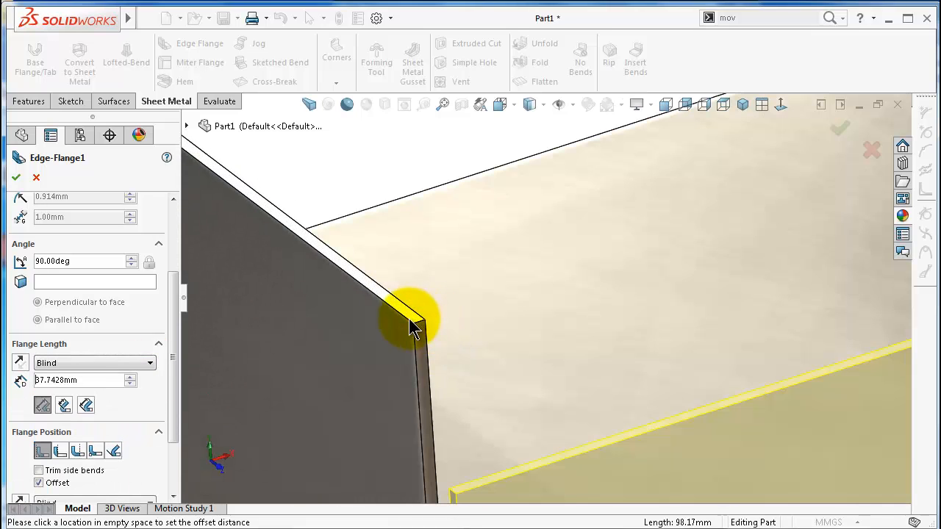
left_click(94, 362)
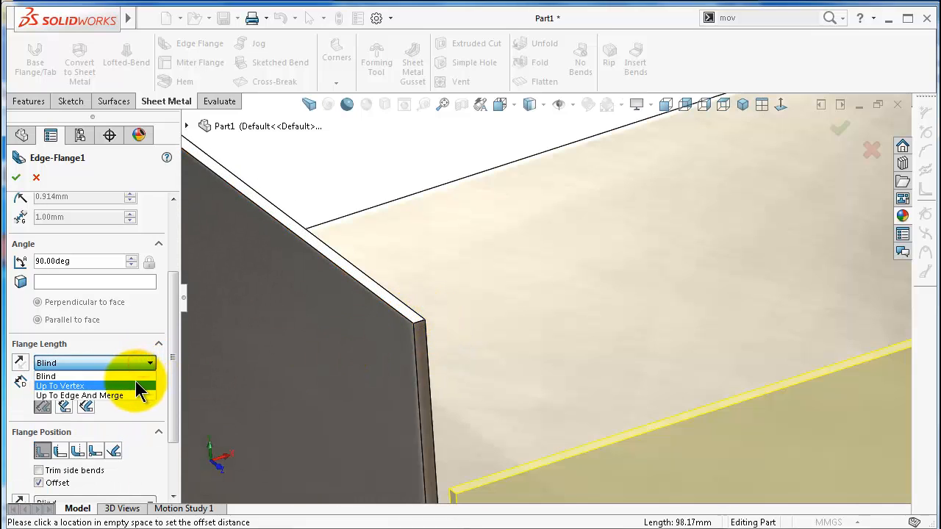
left_click(59, 385)
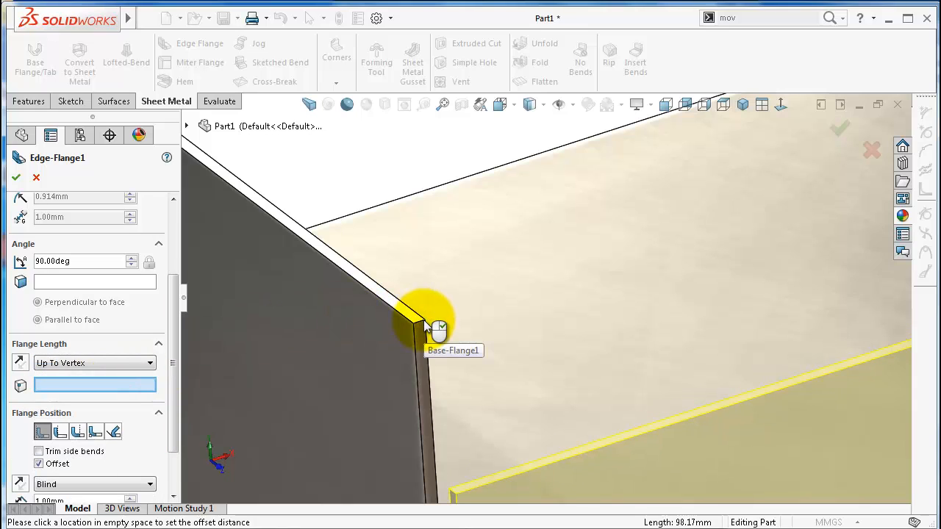
left_click(424, 320)
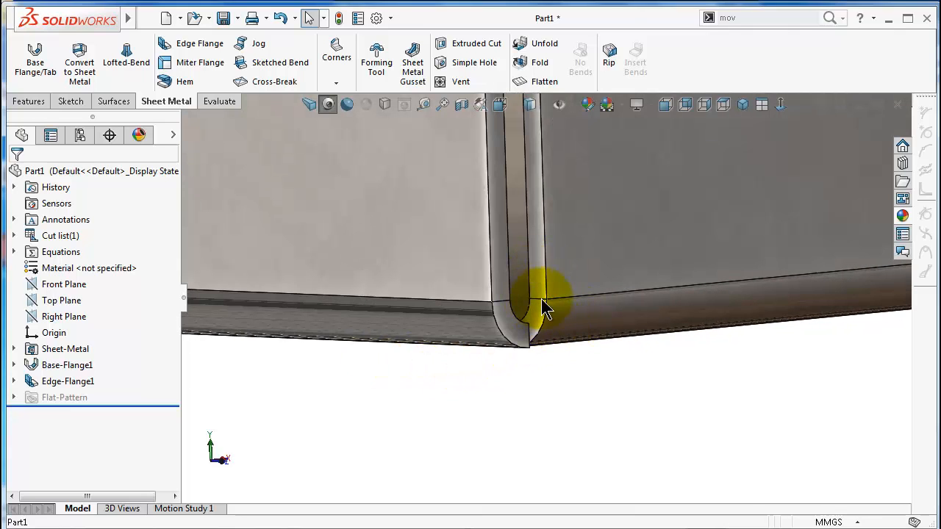
Give the edge flange a 3 mm blind offset and inspect the flange corner
left_click(548, 312)
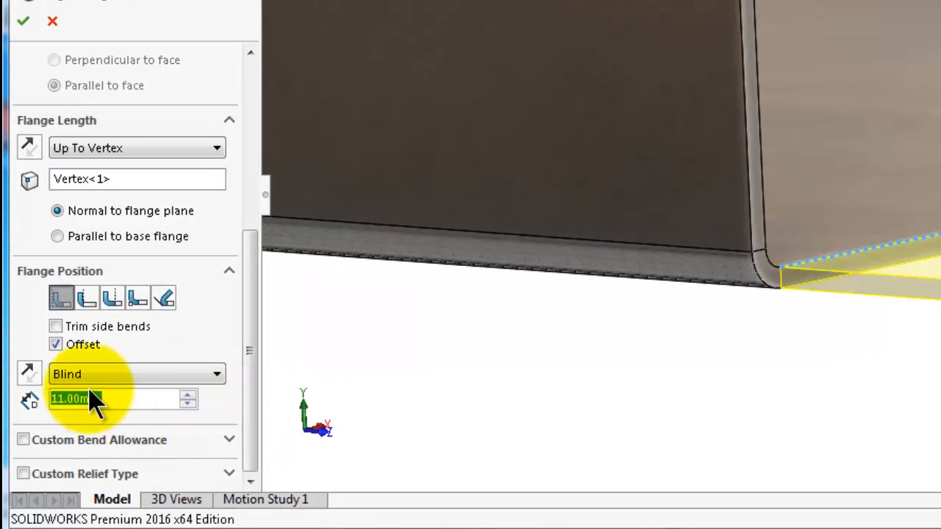
type("3")
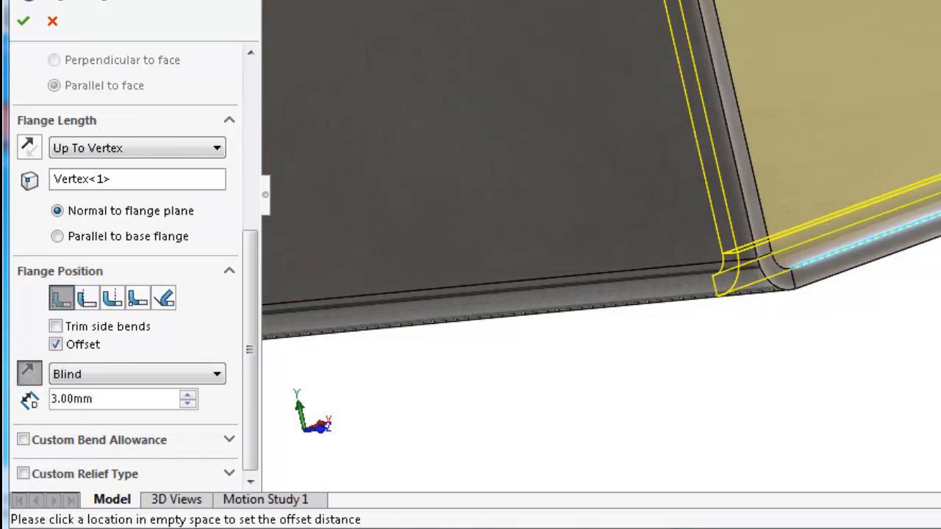
left_click(22, 20)
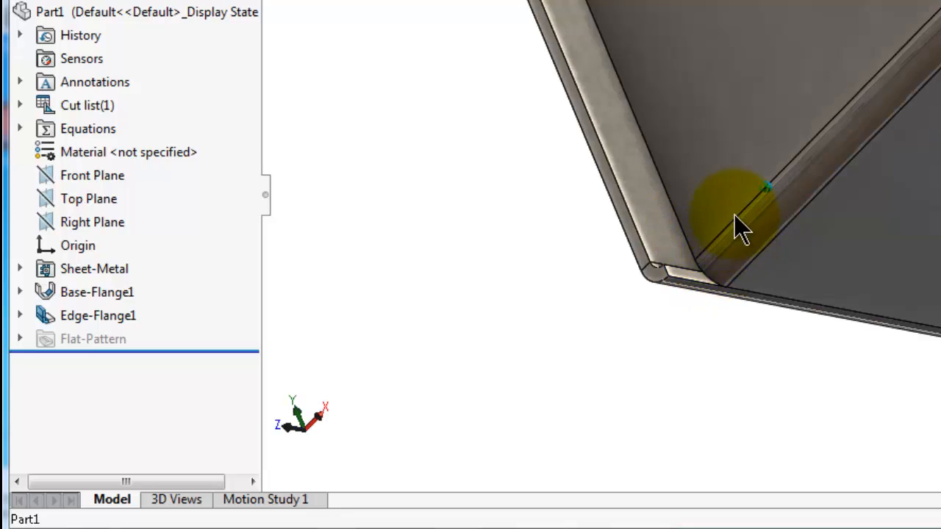
left_click_drag(739, 224, 772, 306)
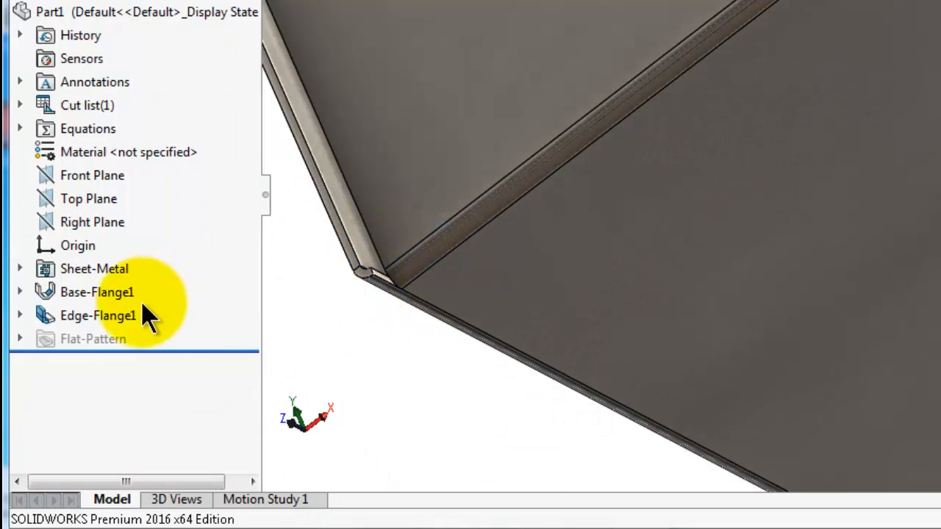
left_click(96, 292)
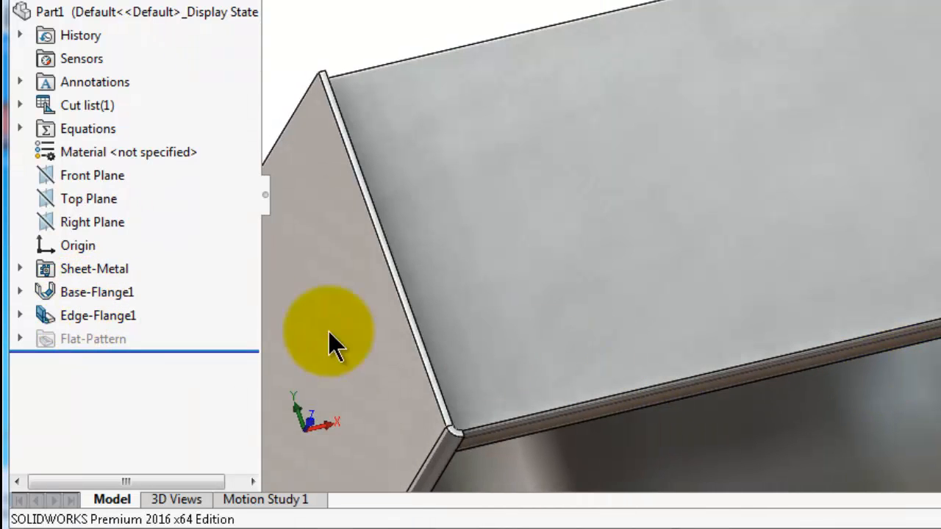
Edit Edge-Flange1's profile sketch, adding 5 mm dimensions at both ends, and finish
left_click(97, 314)
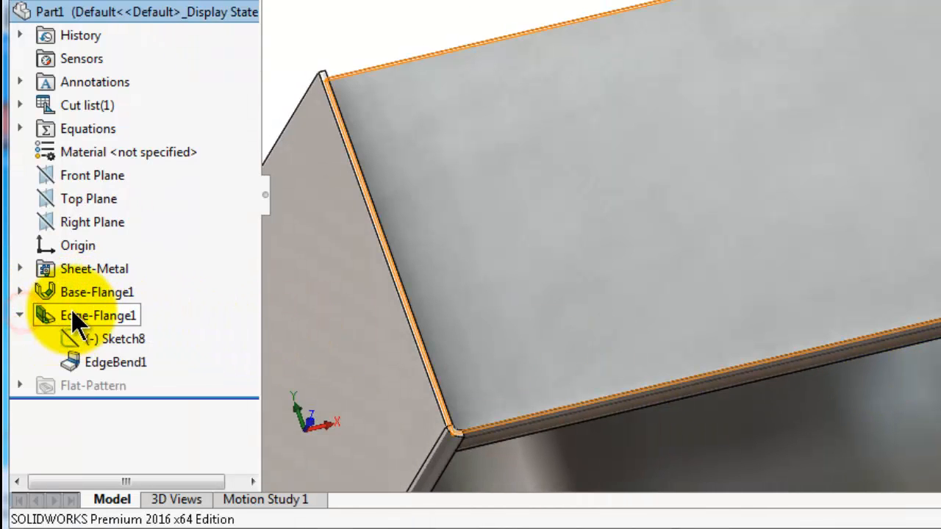
double_click(96, 315)
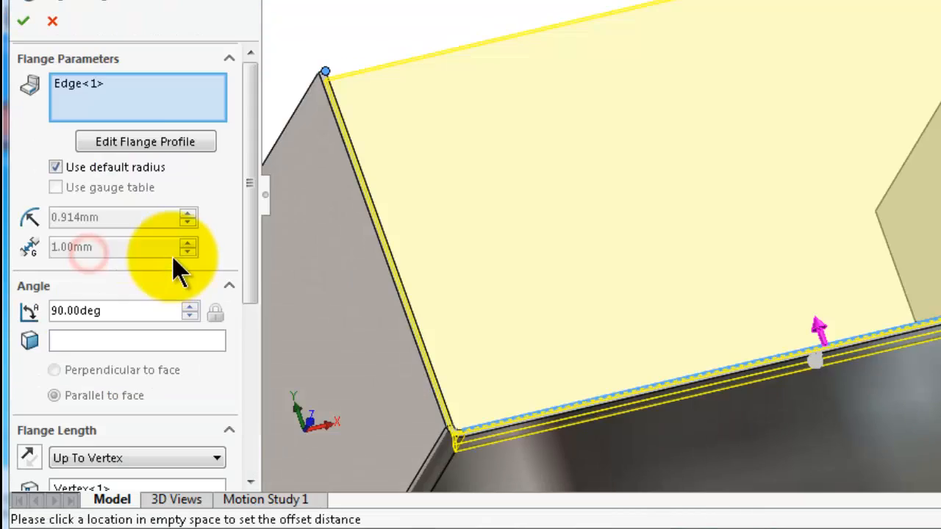
left_click(145, 141)
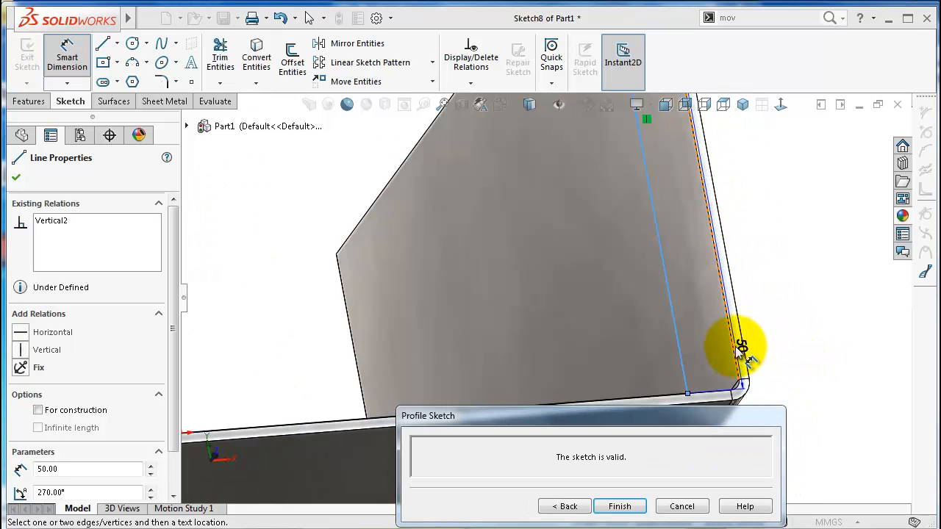
left_click(741, 345)
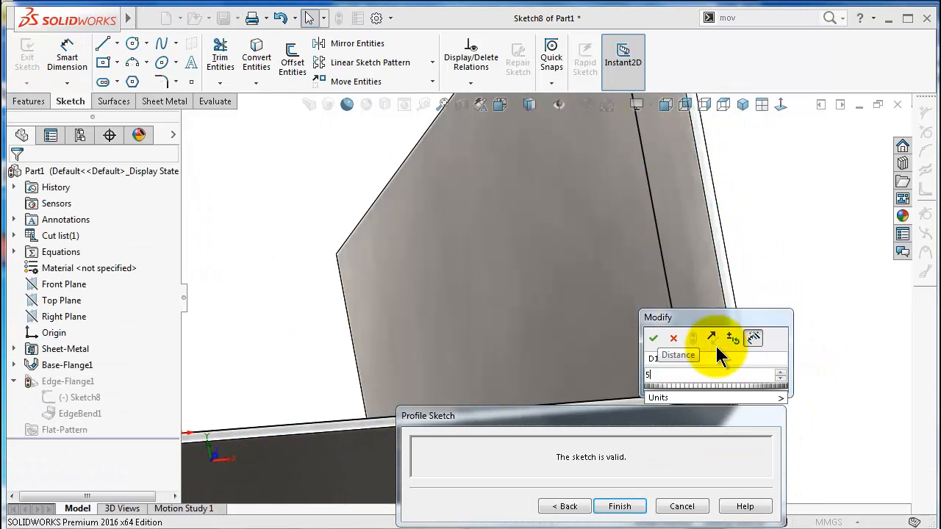
left_click(654, 338)
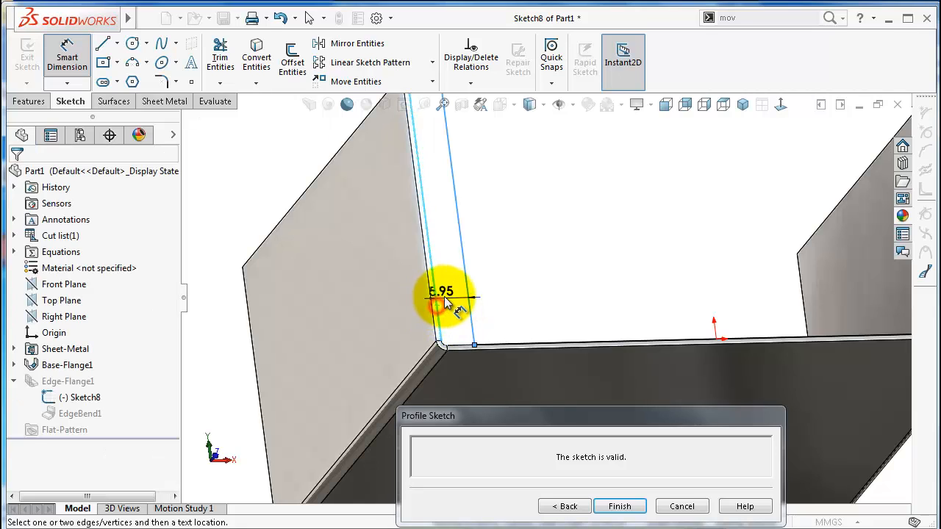
left_click(445, 294)
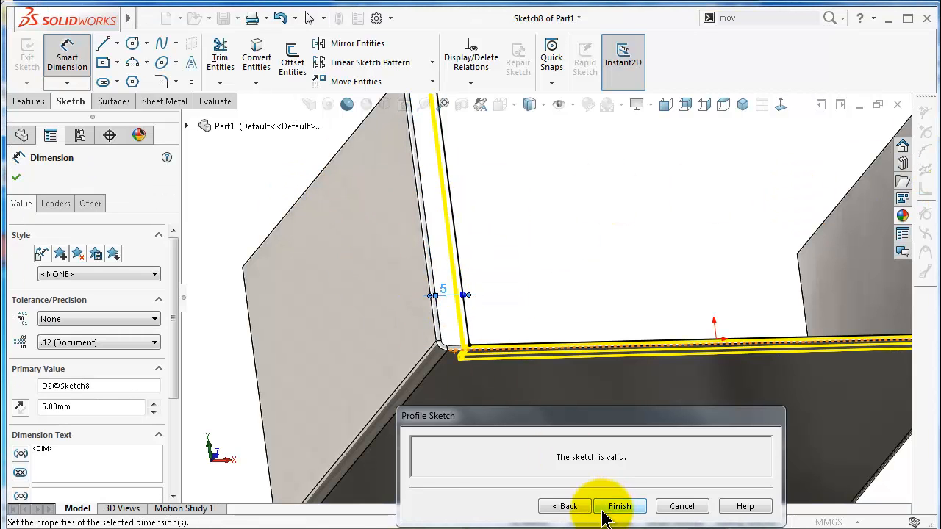
left_click(619, 506)
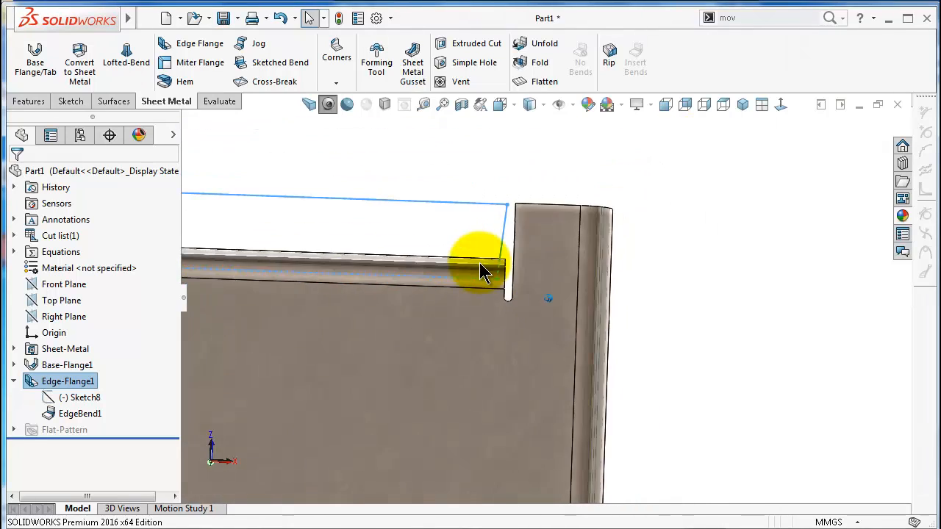
Inspect the flange corner gap, then edit the Sheet-Metal feature from the feature tree
left_click_drag(481, 265, 514, 258)
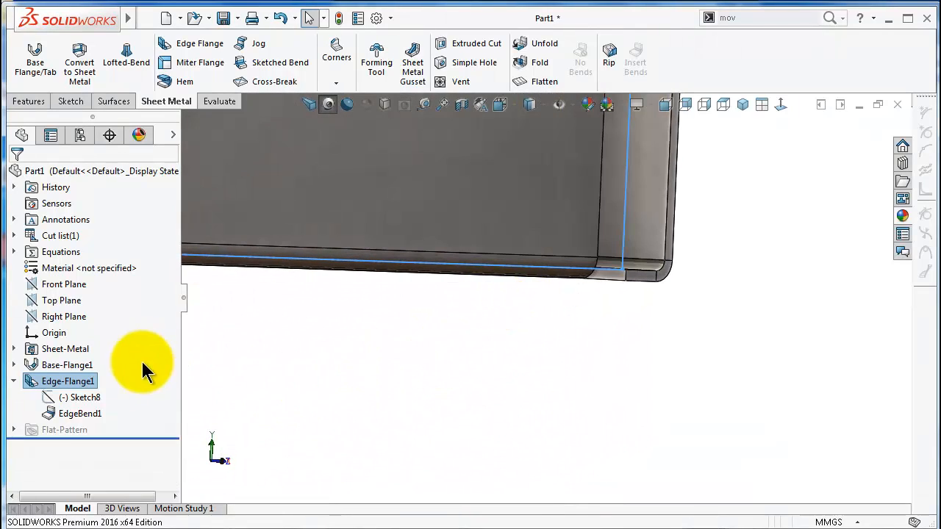
left_click(65, 348)
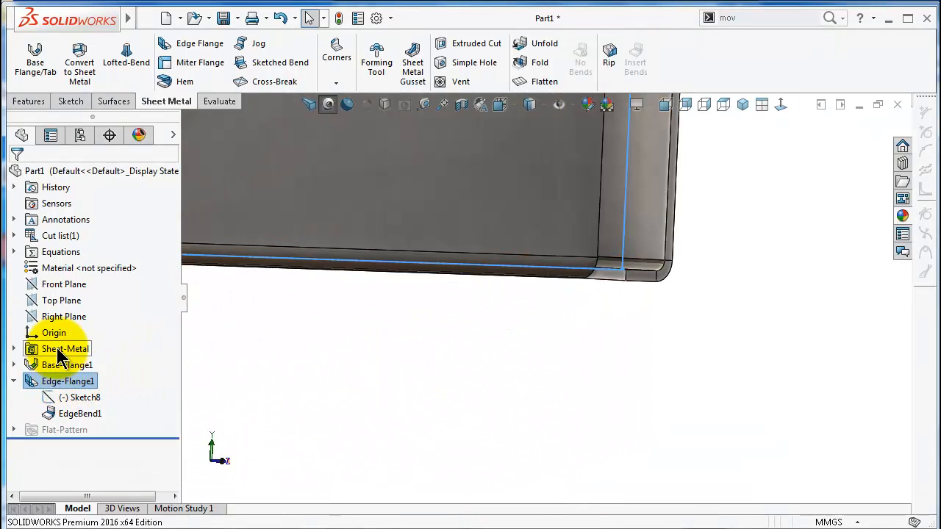
double_click(65, 349)
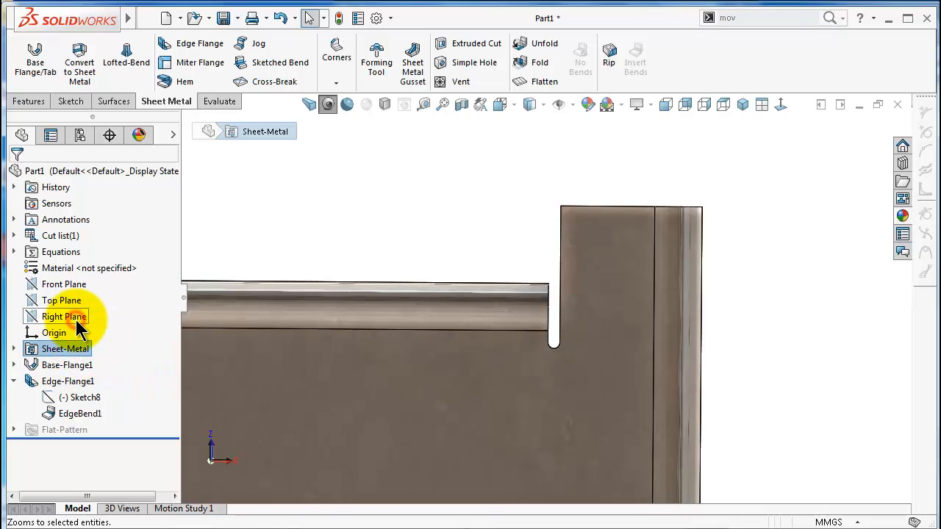
double_click(64, 348)
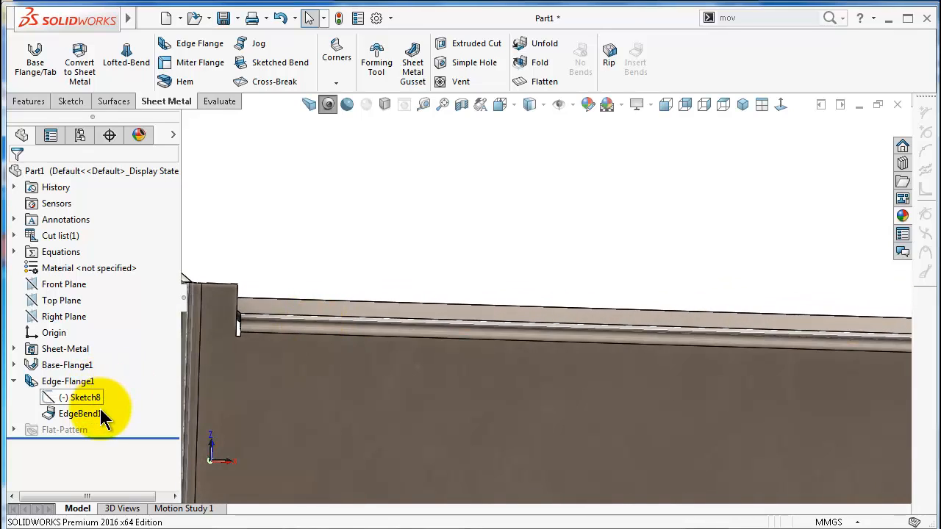
left_click(67, 365)
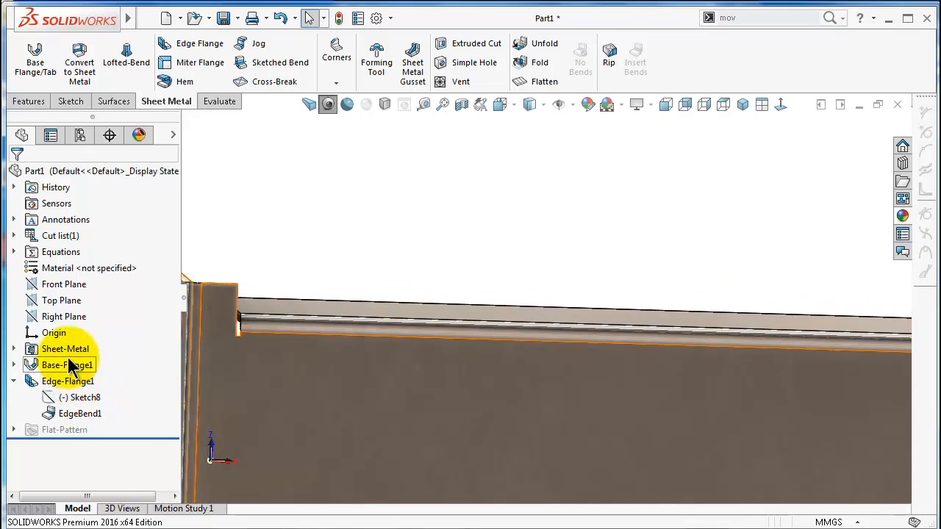
double_click(65, 349)
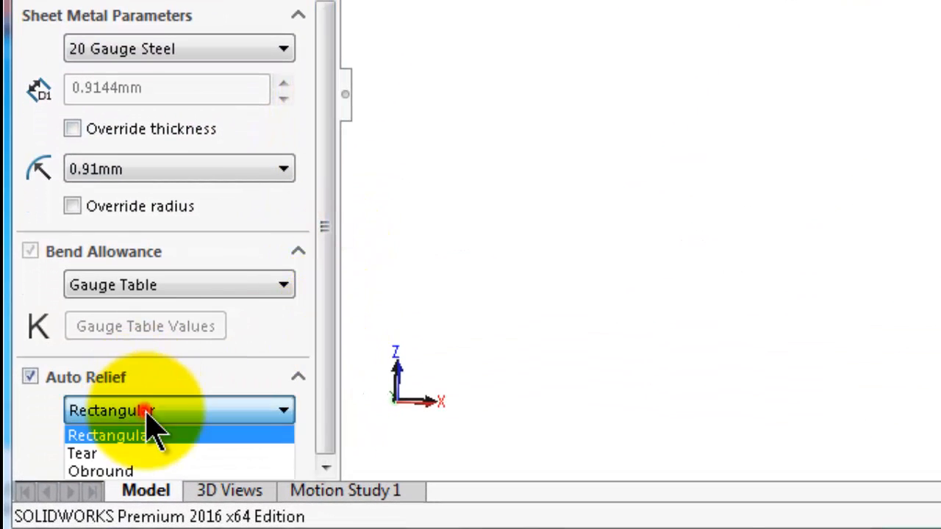
Set the Sheet-Metal Auto Relief type to Tear and apply it
left_click(83, 454)
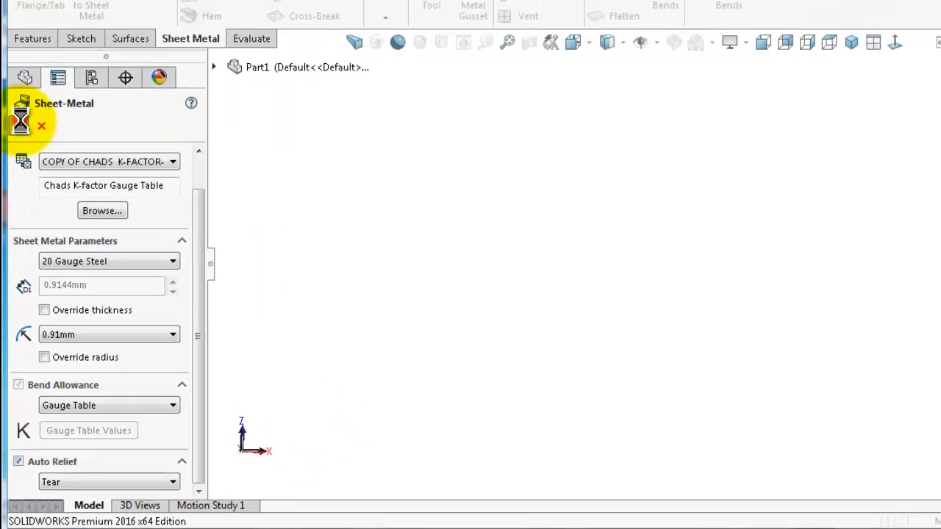
left_click(20, 119)
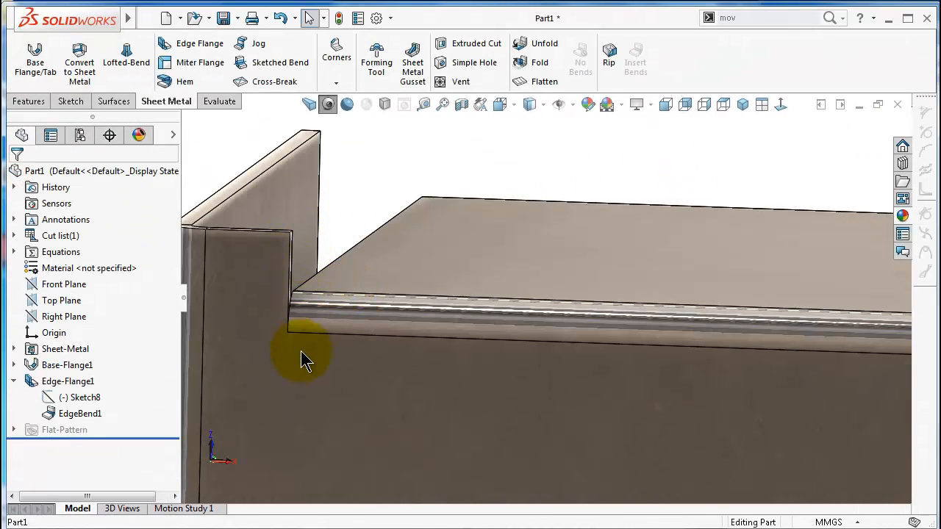
mouse_move(636, 397)
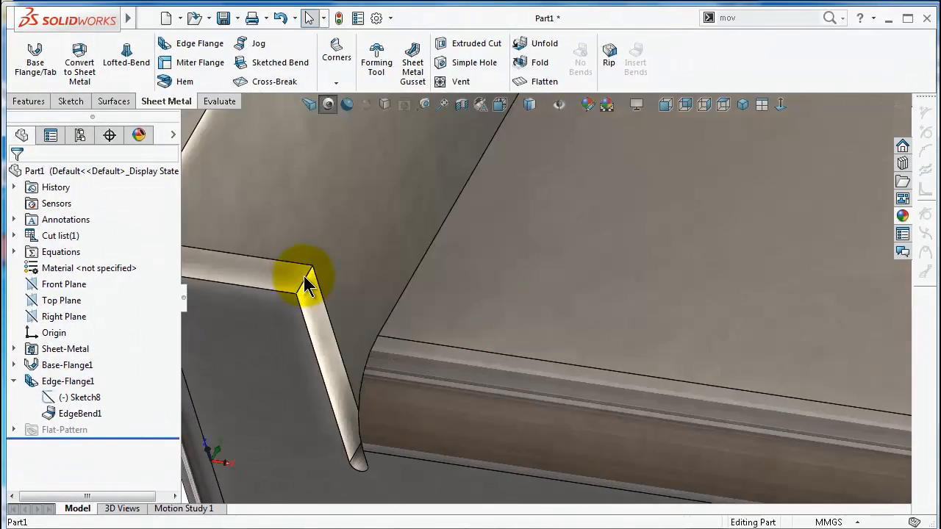
Measure the tear relief gap at the bend corner (0.46 mm), then reopen Sheet-Metal
left_click(308, 283)
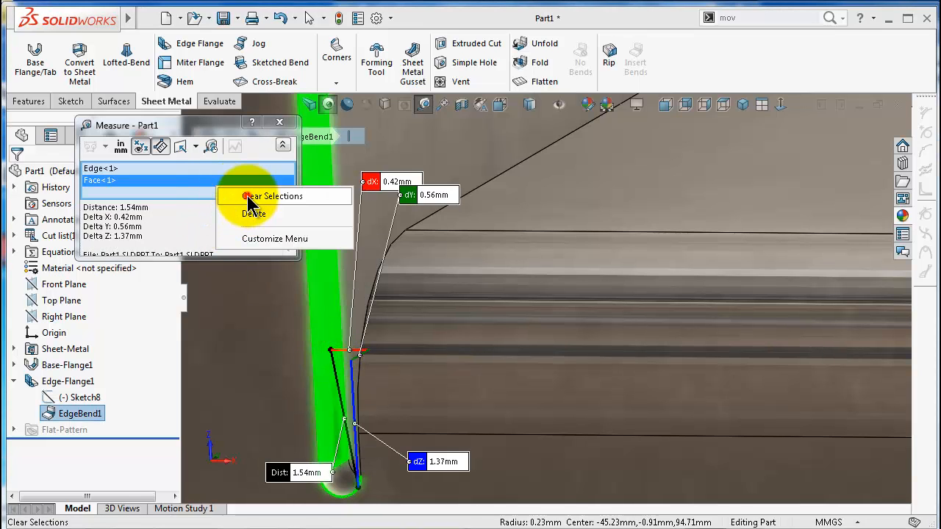
left_click(271, 196)
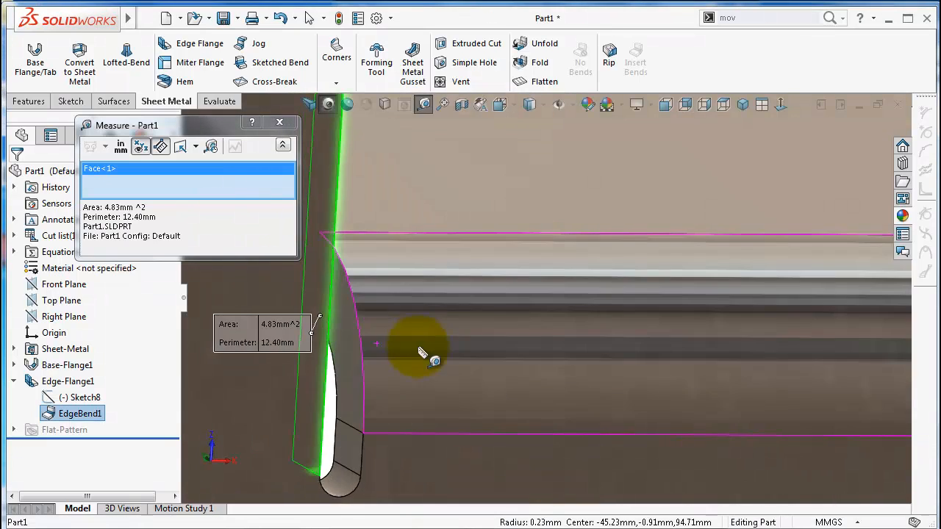
left_click(346, 448)
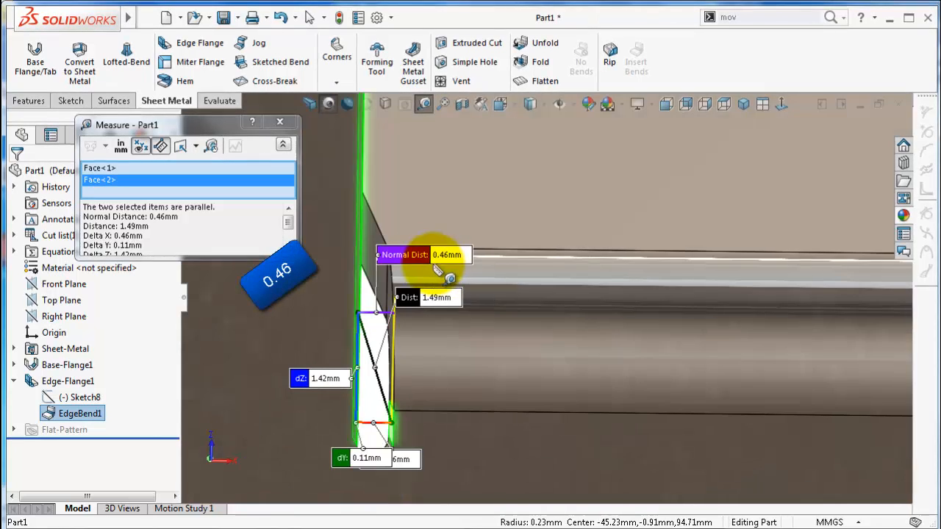
left_click(279, 121)
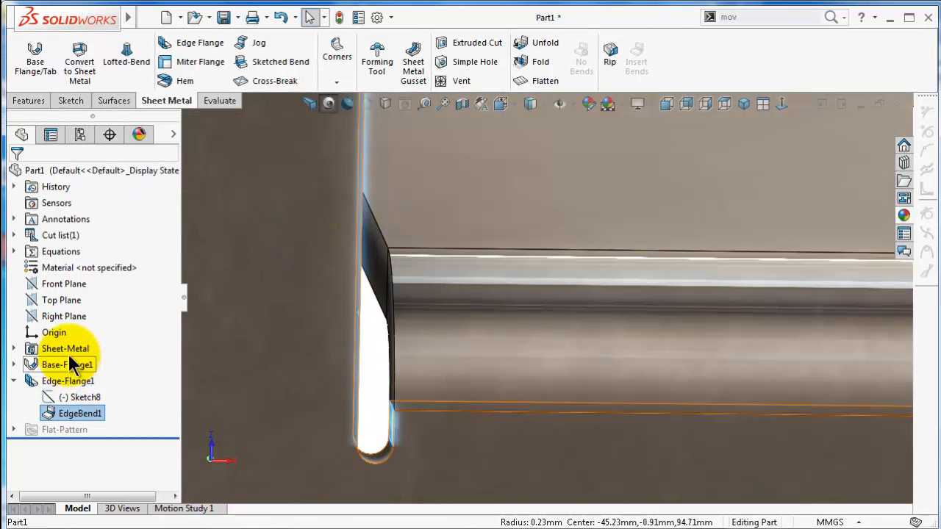
double_click(65, 348)
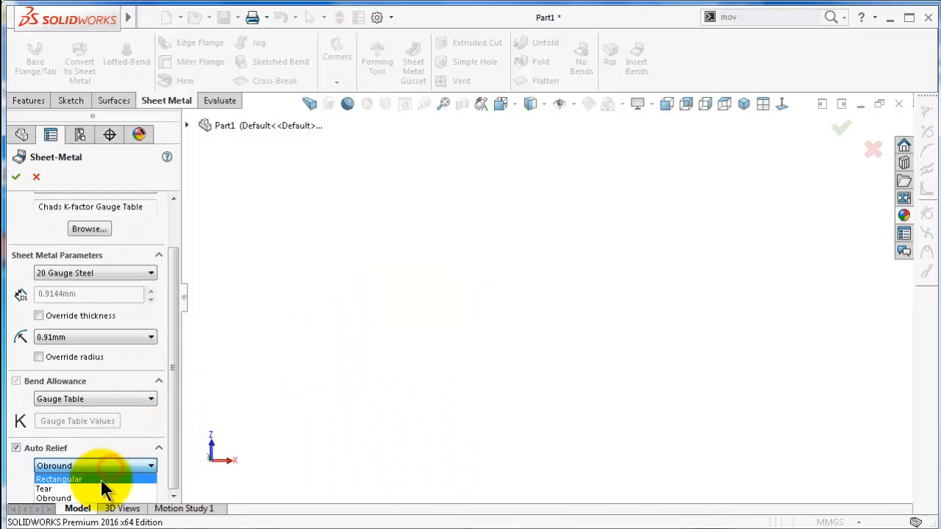
Switch Auto Relief to Rectangular with a 0.5 ratio and apply it
left_click(59, 479)
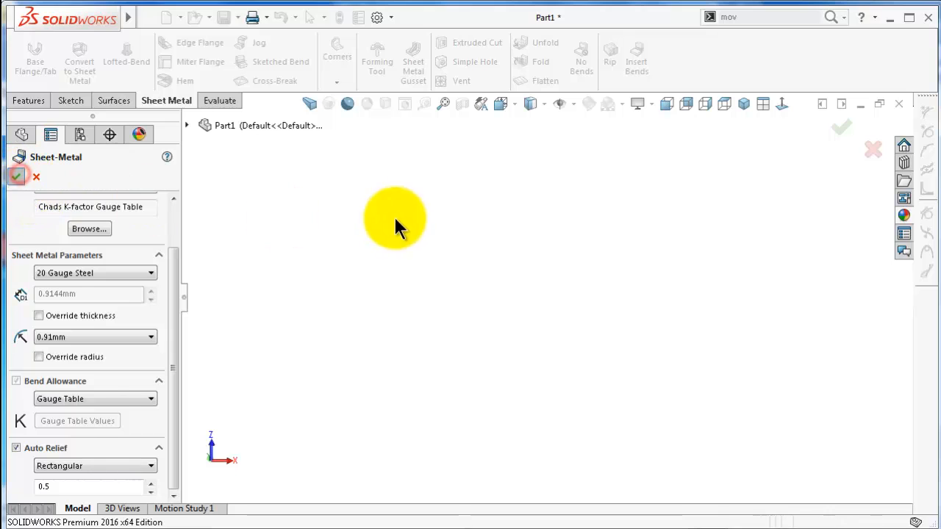
left_click(17, 175)
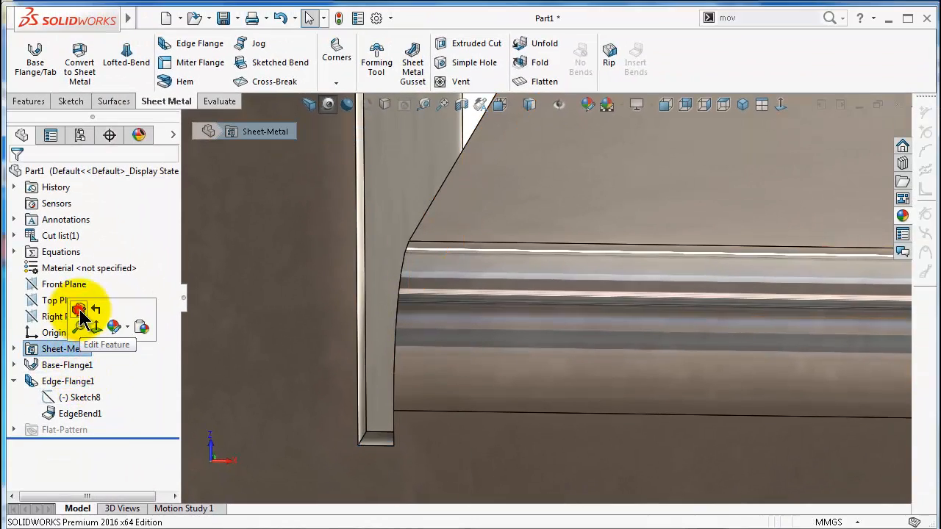
left_click(94, 465)
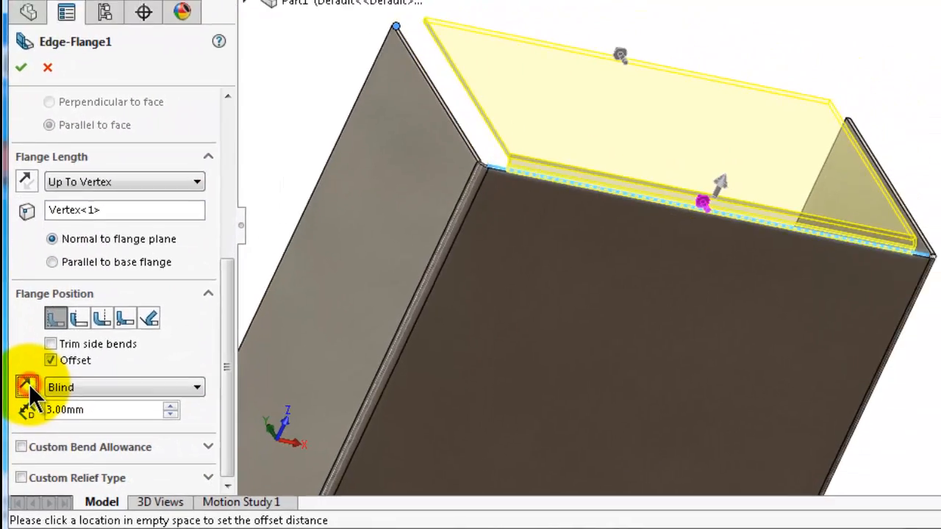
Reverse Edge-Flange1's offset direction, accept, and reselect Edge-Flange1 in the tree
left_click(21, 66)
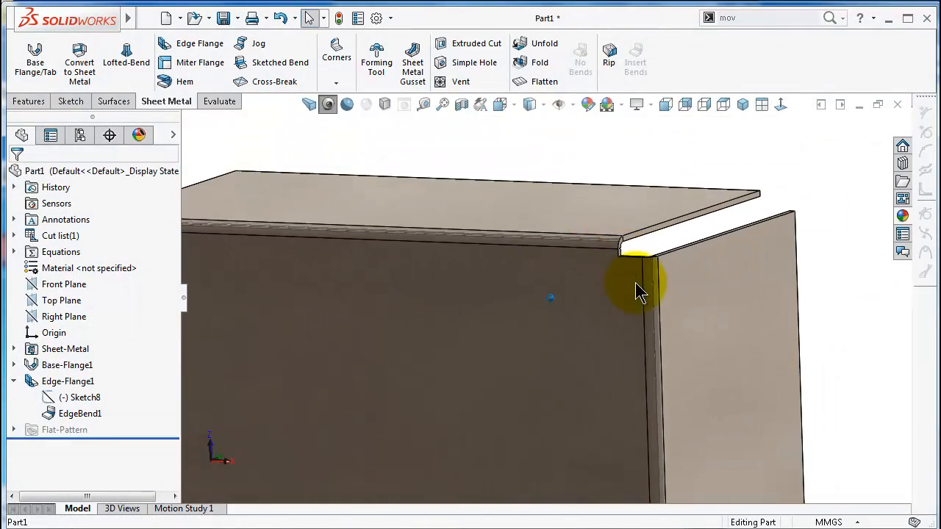
left_click(67, 381)
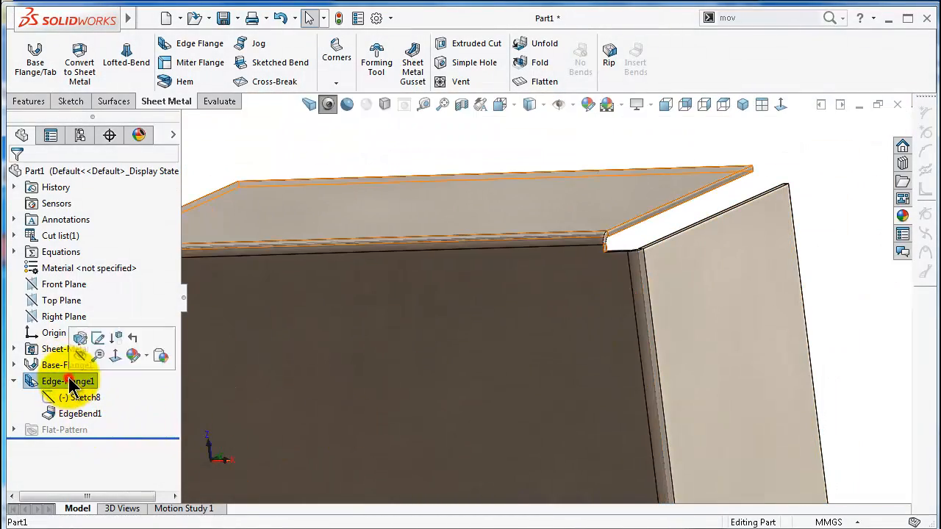
double_click(67, 381)
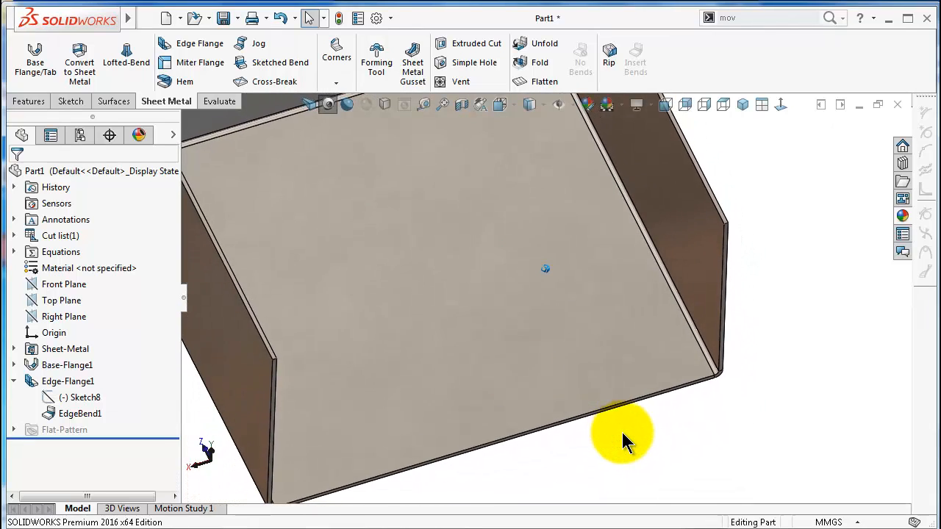
Add an edge flange on the opposite long bottom edge and set its height
left_click(199, 43)
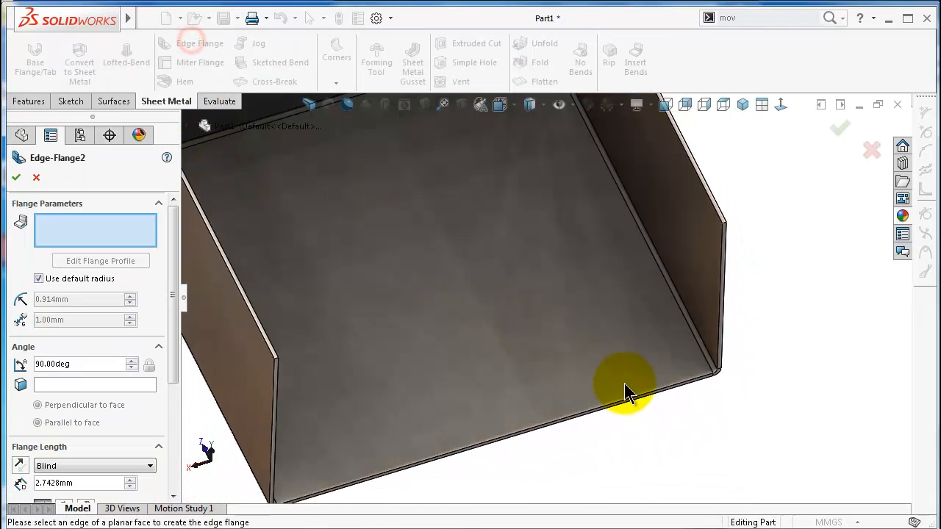
left_click(629, 397)
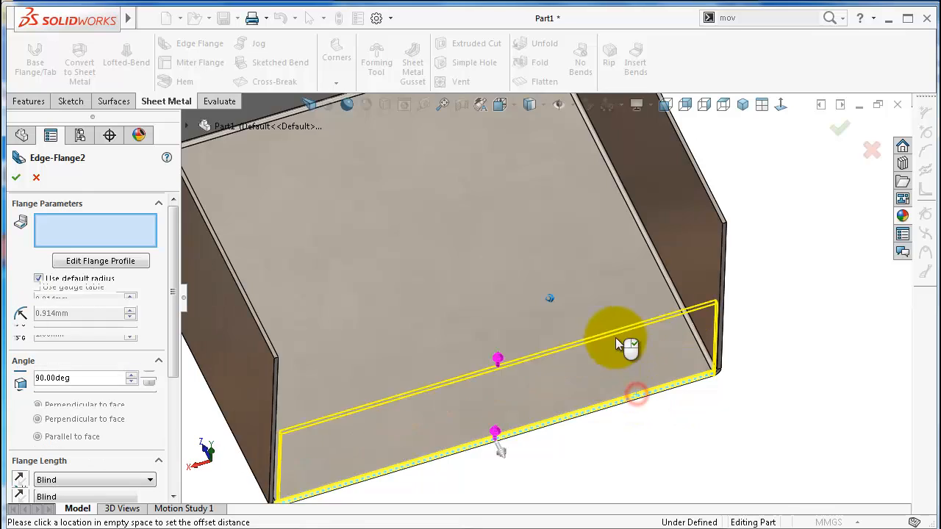
left_click(629, 346)
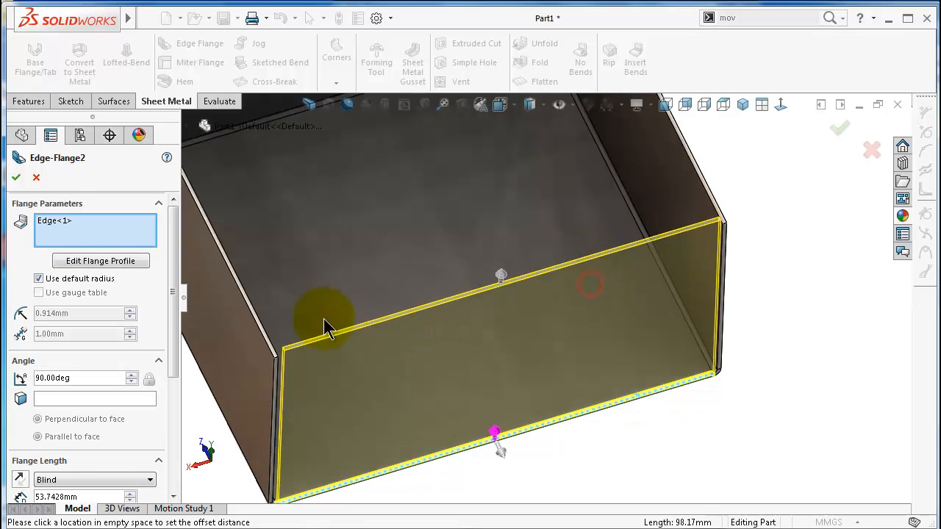
mouse_move(16, 180)
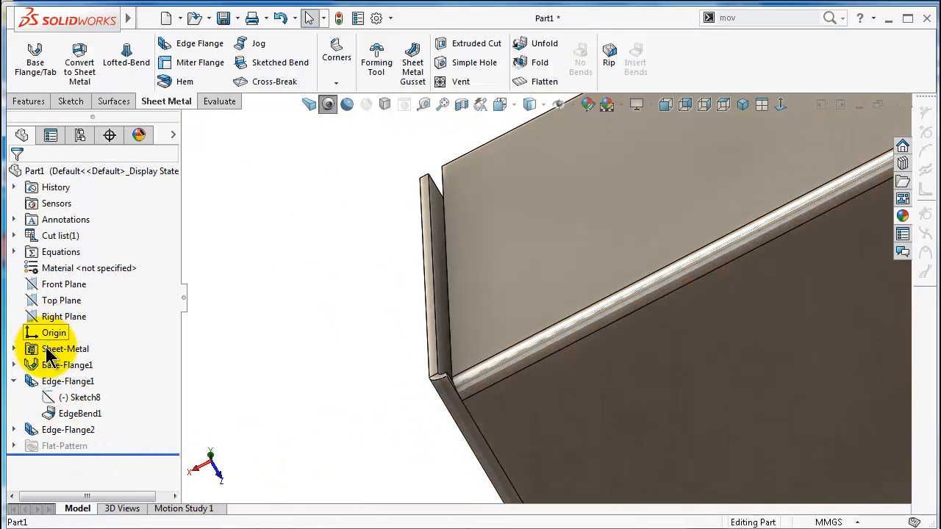
double_click(65, 348)
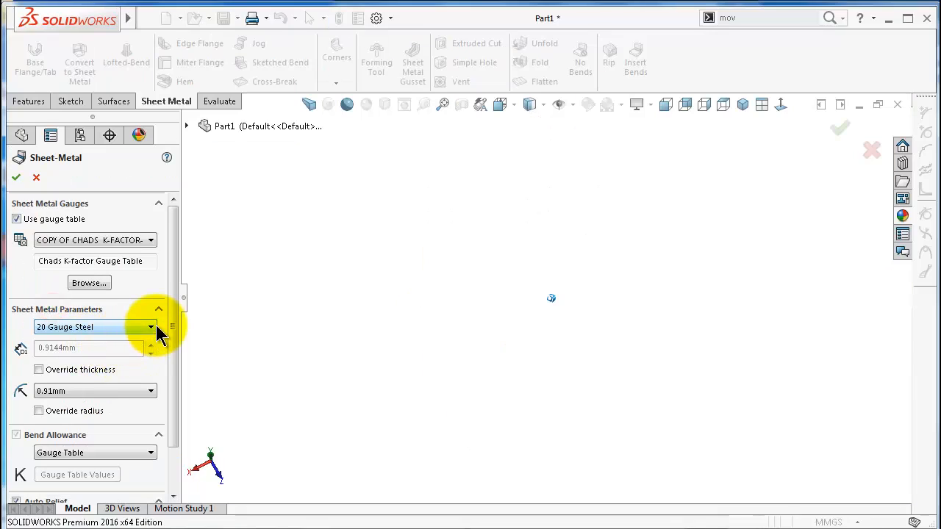
scroll("down", 3)
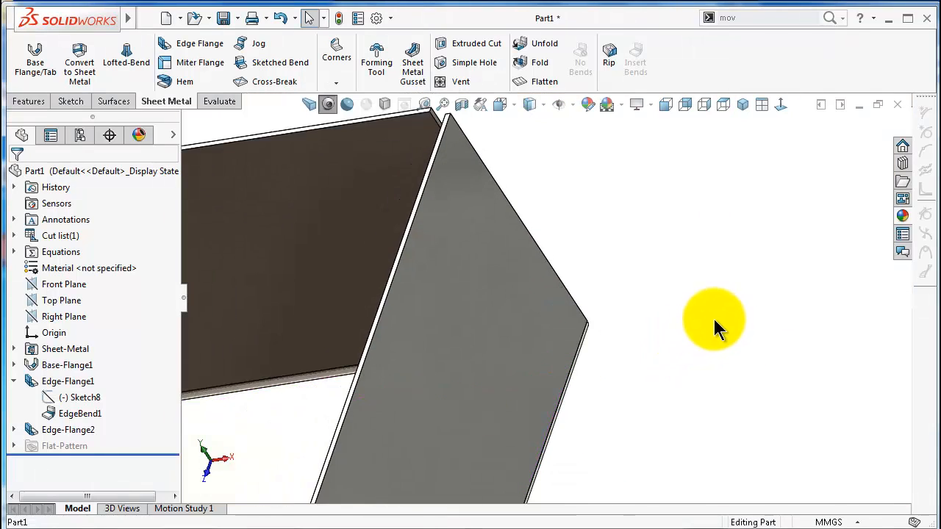
left_click_drag(713, 319, 577, 408)
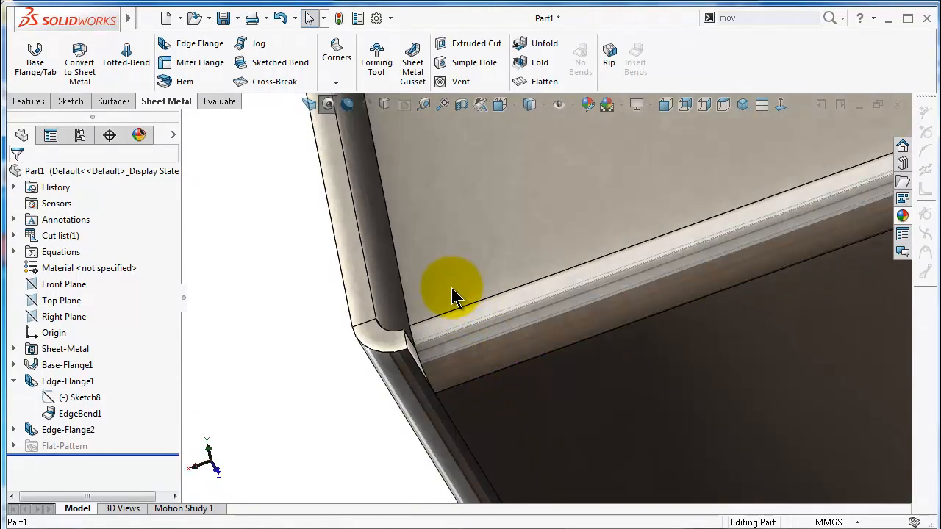
mouse_move(434, 276)
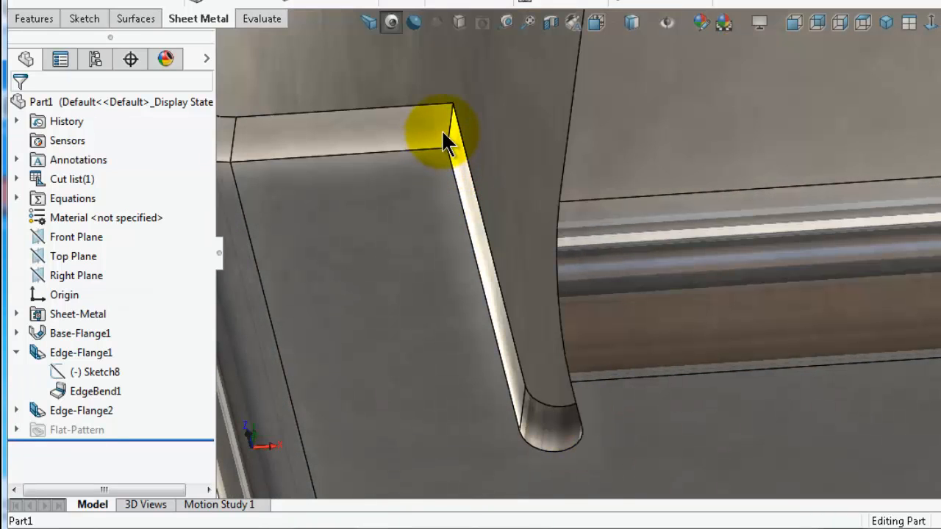
left_click(448, 140)
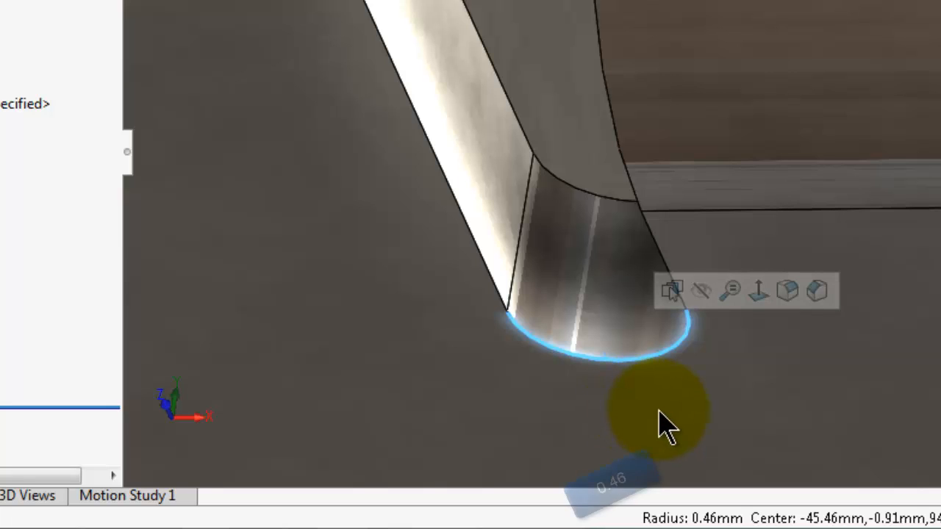
mouse_move(662, 243)
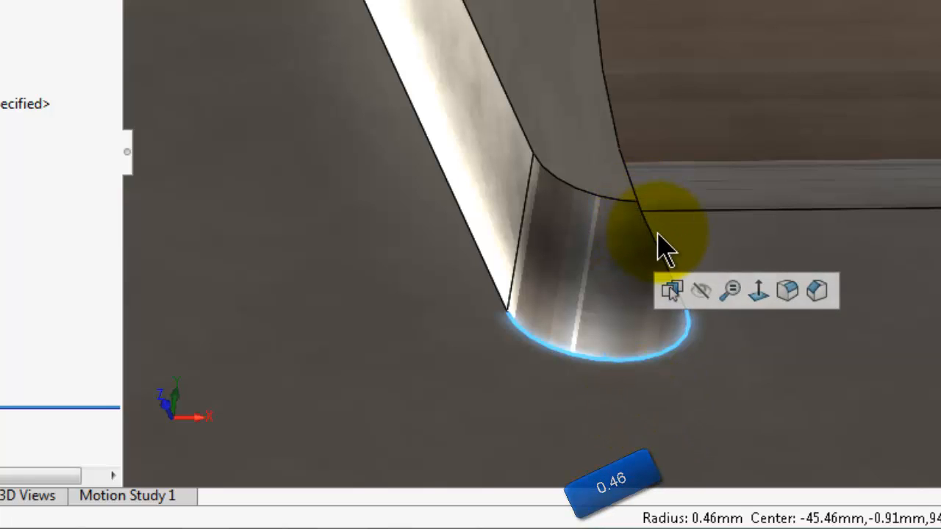
mouse_move(536, 294)
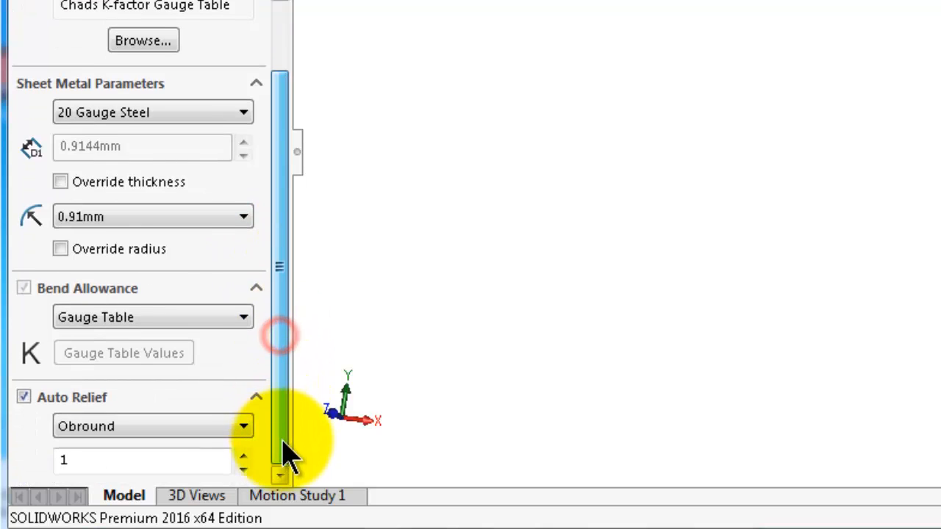
Increase the obround auto relief ratio from 1 to 1.9
left_click(243, 454)
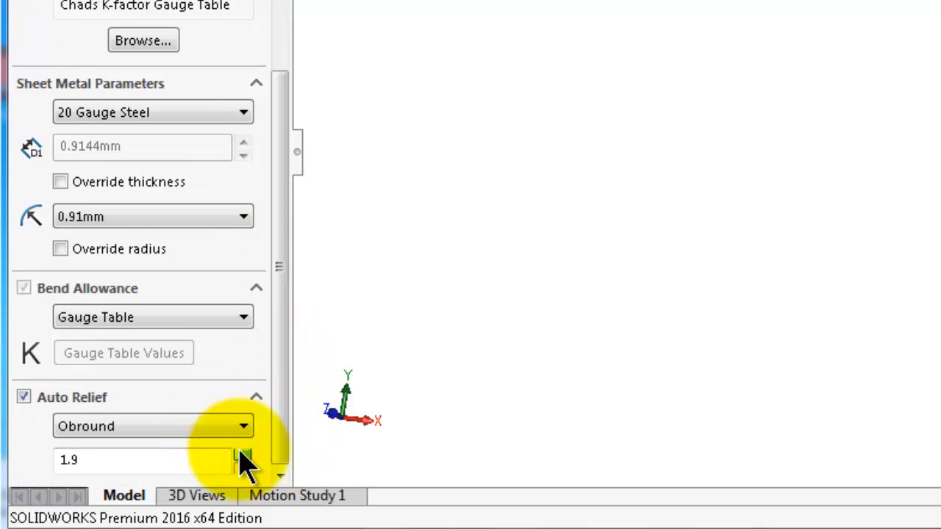